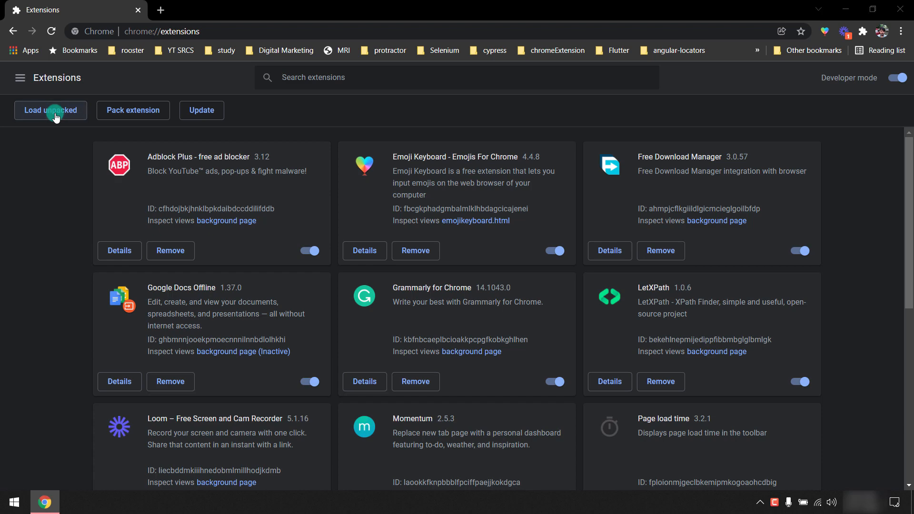
Load the Desktop back-up folder into Chrome as an unpacked extension.
left_click(50, 110)
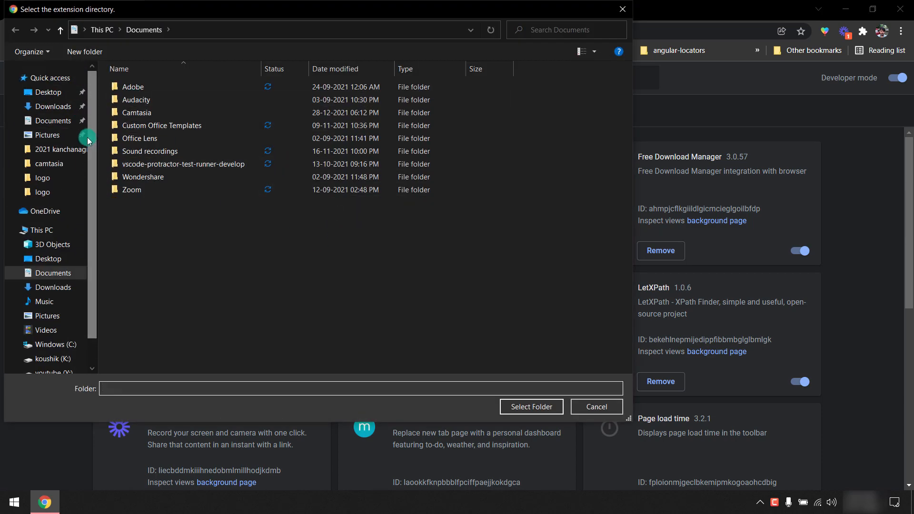
left_click(49, 258)
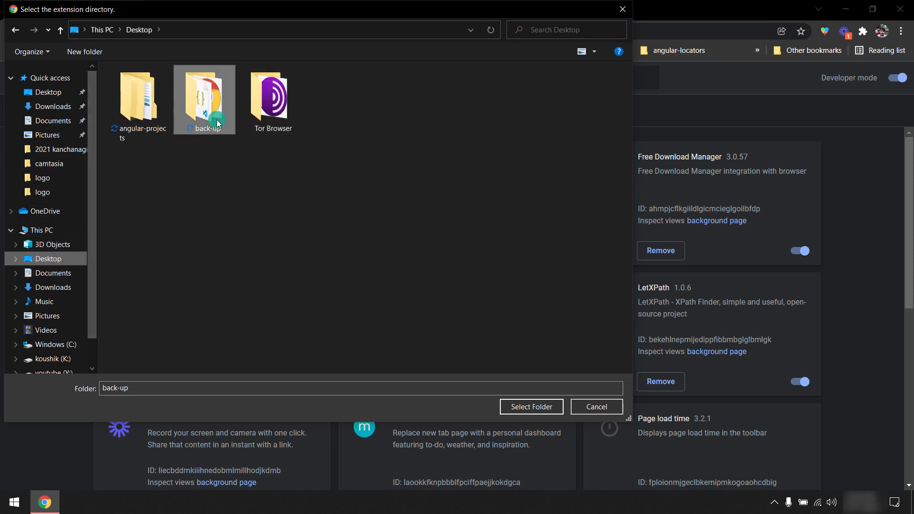
left_click(530, 406)
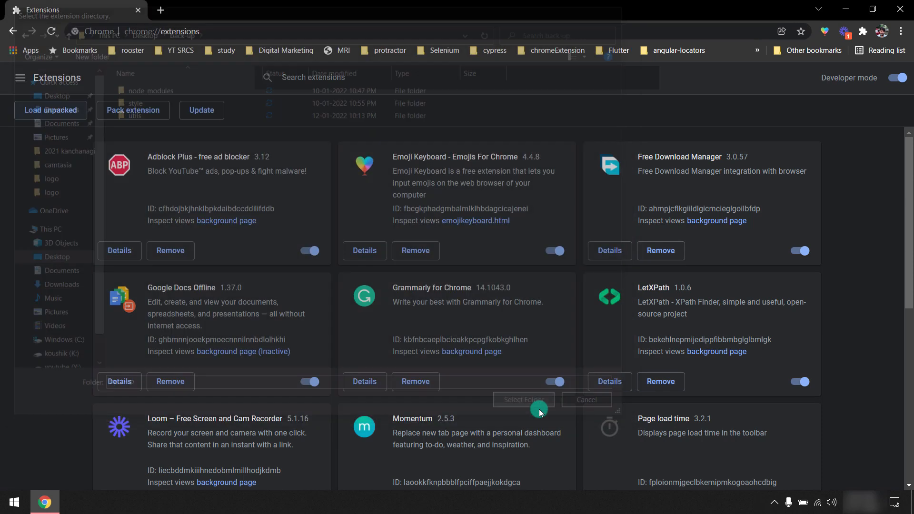
left_click(522, 401)
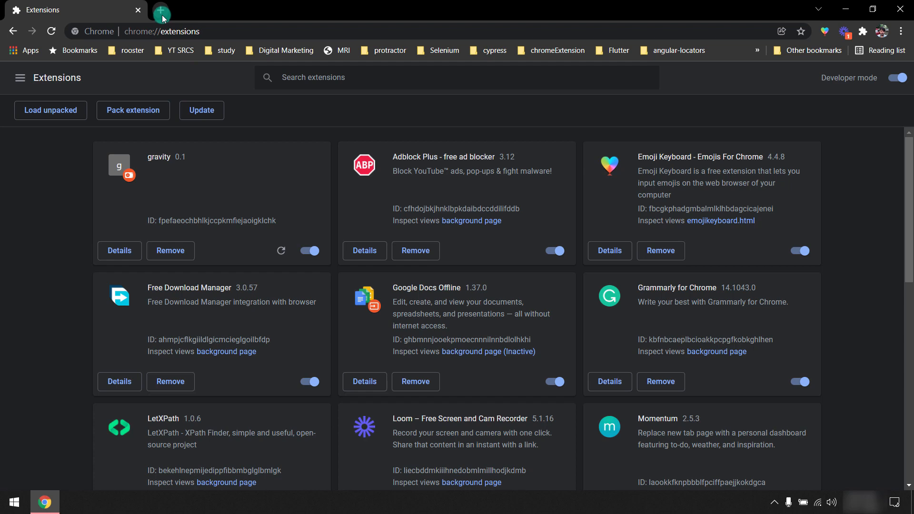
Re-enable the gravity extension and open a new tab showing the Gravity page.
left_click(161, 10)
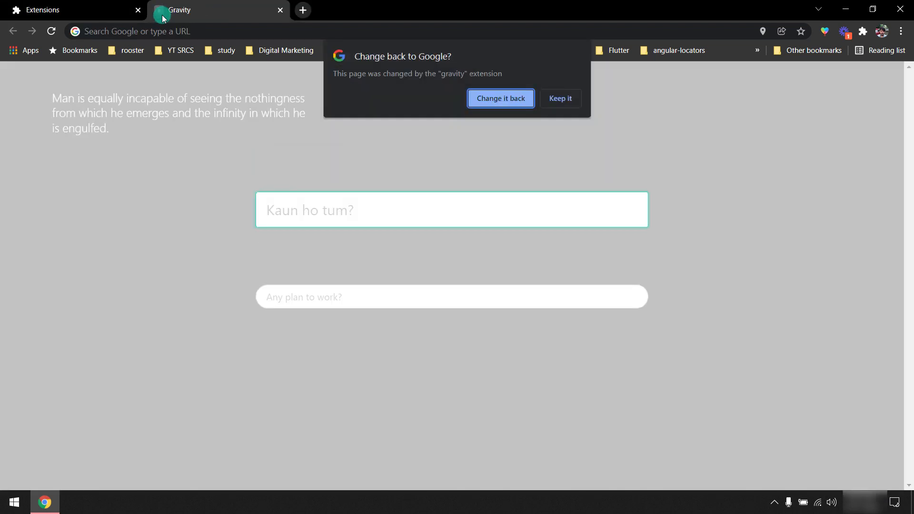
left_click(500, 98)
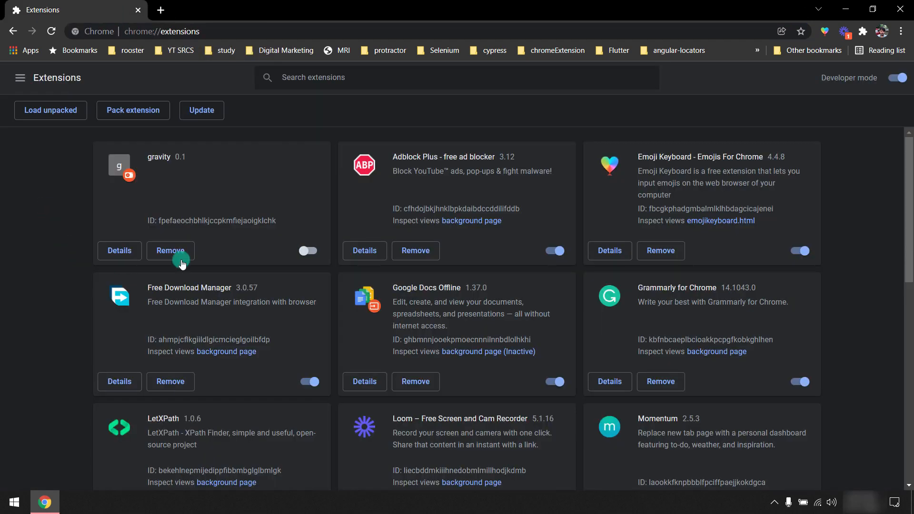
left_click(307, 251)
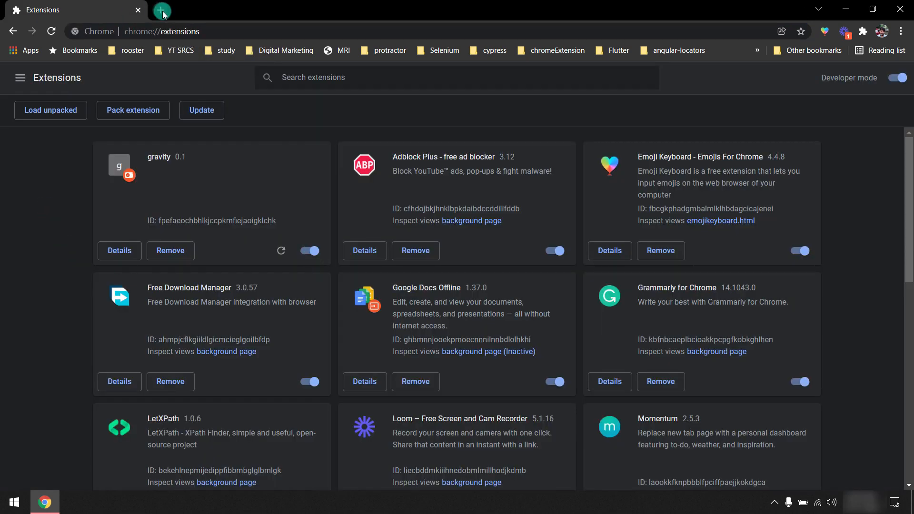
left_click(162, 10)
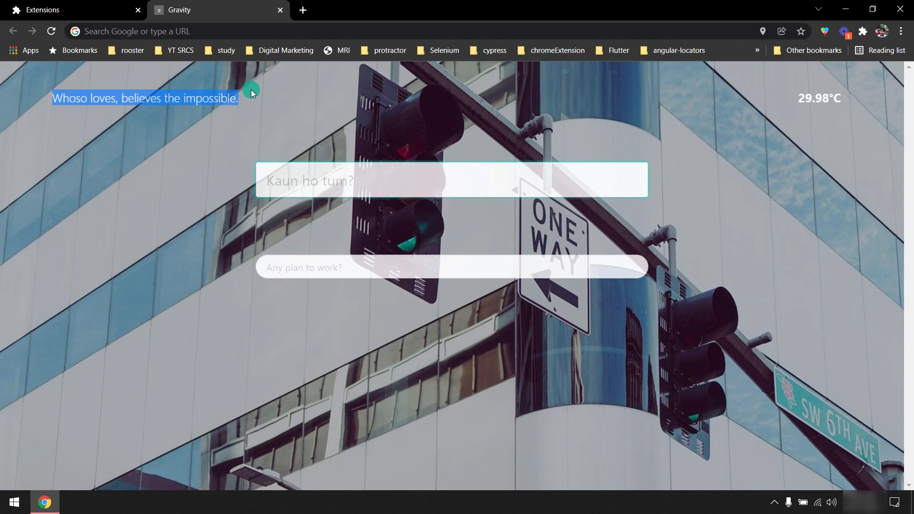
mouse_move(795, 103)
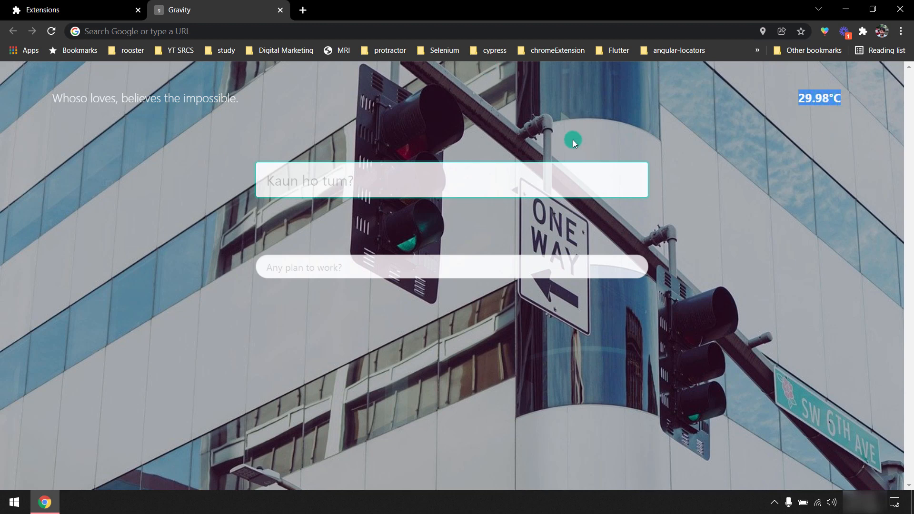
mouse_move(805, 104)
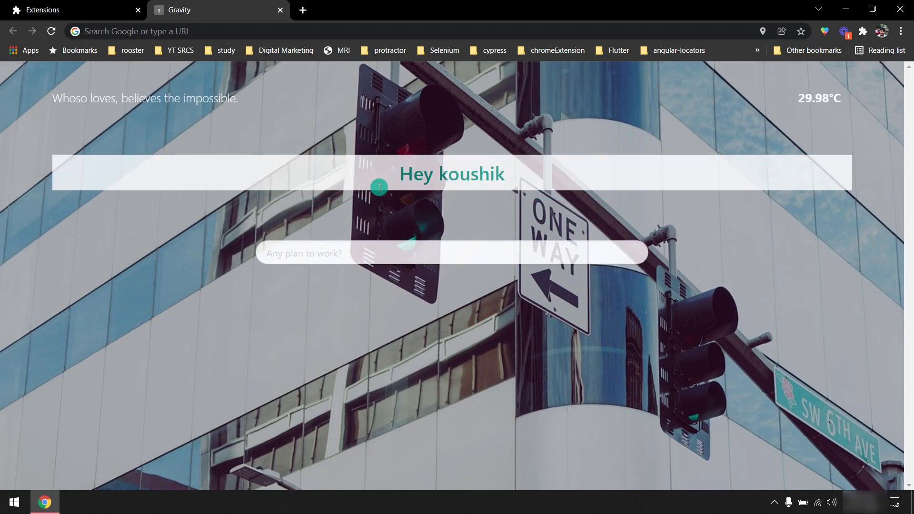
Add the to-do items Nope, Make Some Videos and Do What U Like.
double_click(406, 174)
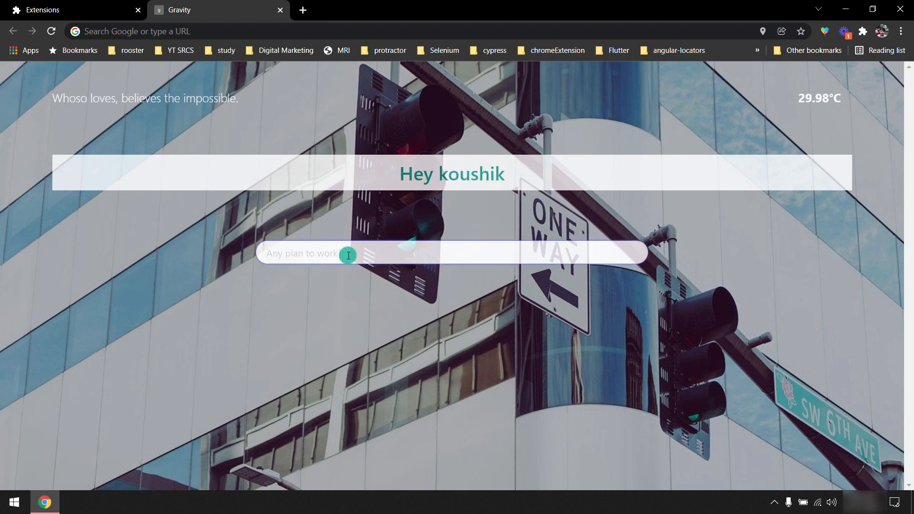
type("N")
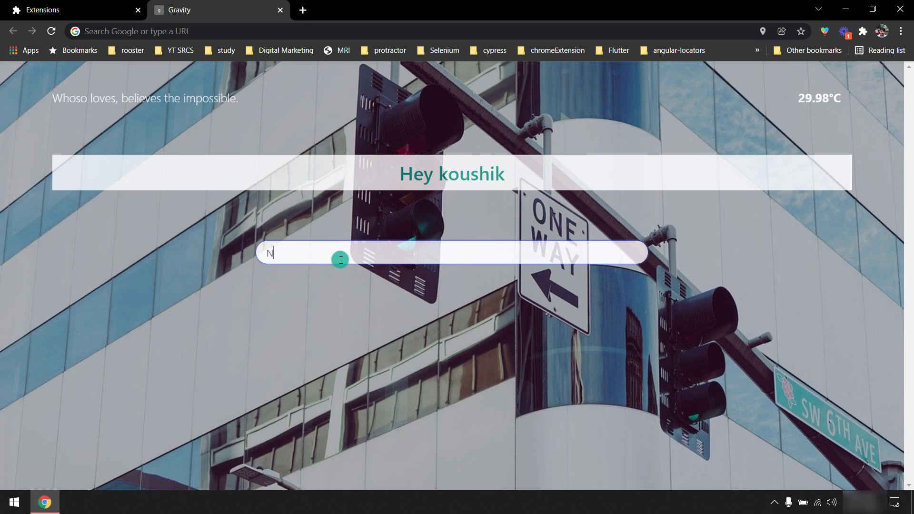
type("make")
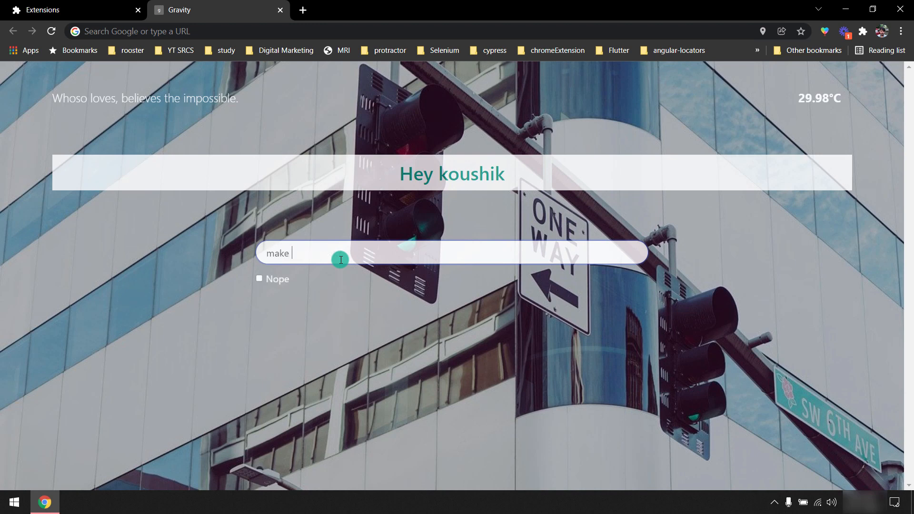
type("some vide")
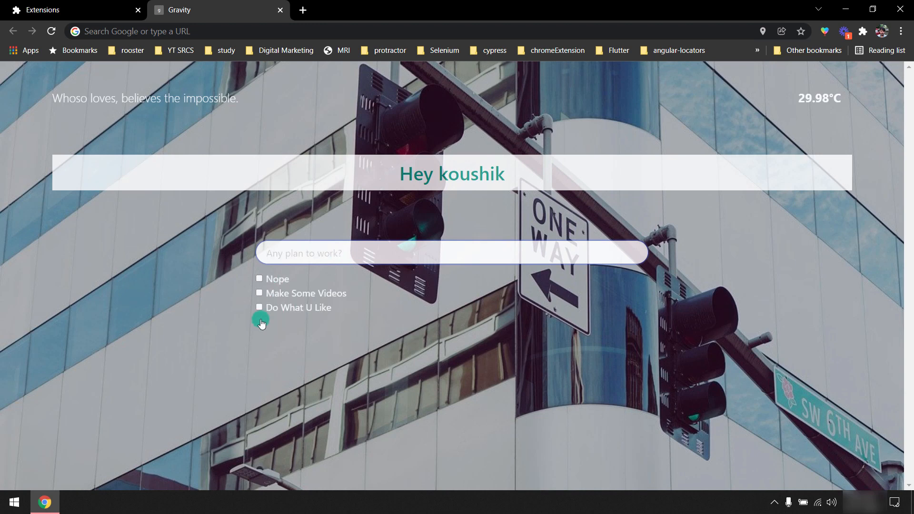
Open another Gravity new tab and confirm the three saved to-do items persist.
left_click(302, 10)
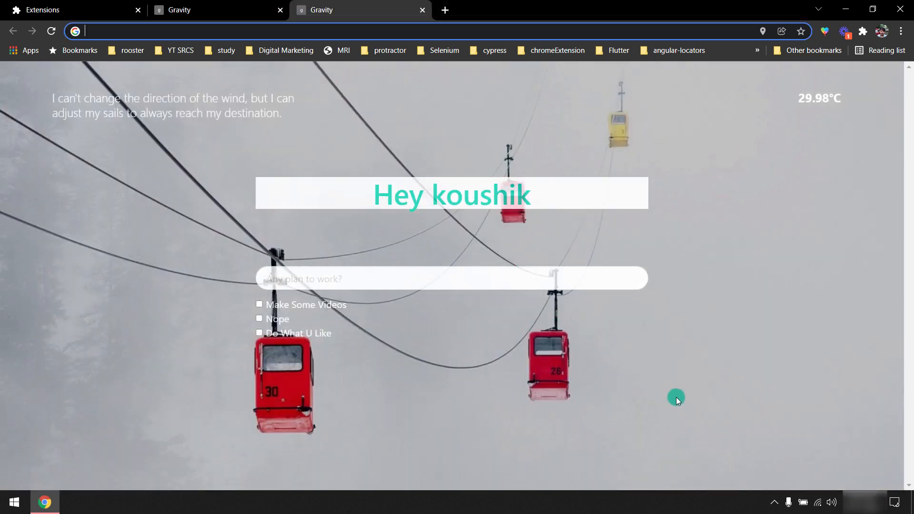
mouse_move(893, 131)
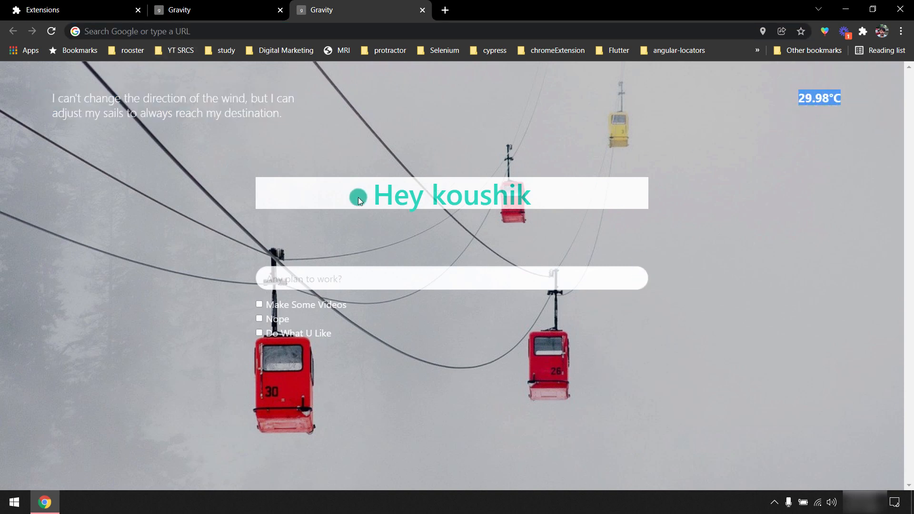
left_click_drag(358, 200, 557, 217)
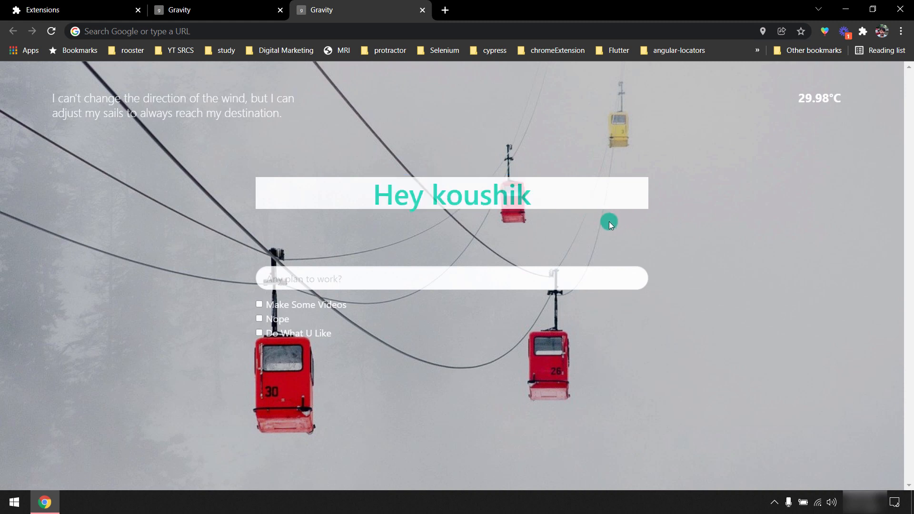
mouse_move(280, 319)
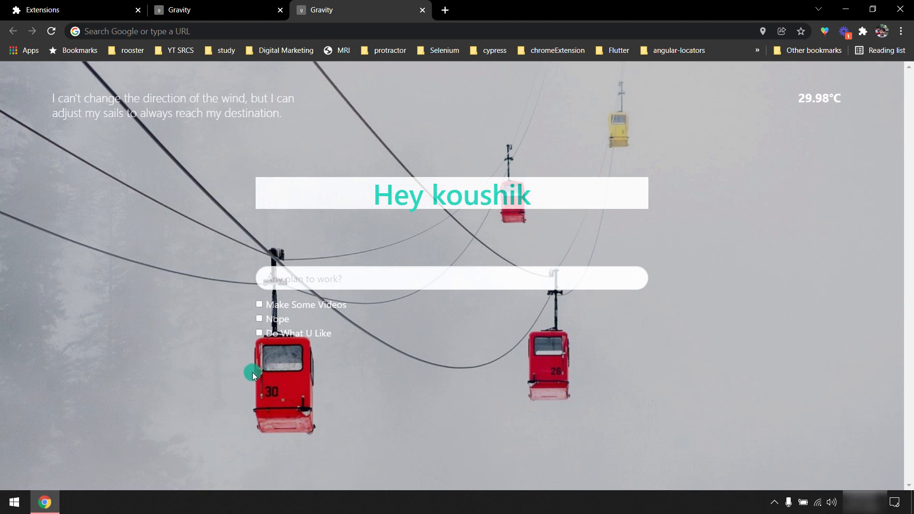
mouse_move(327, 302)
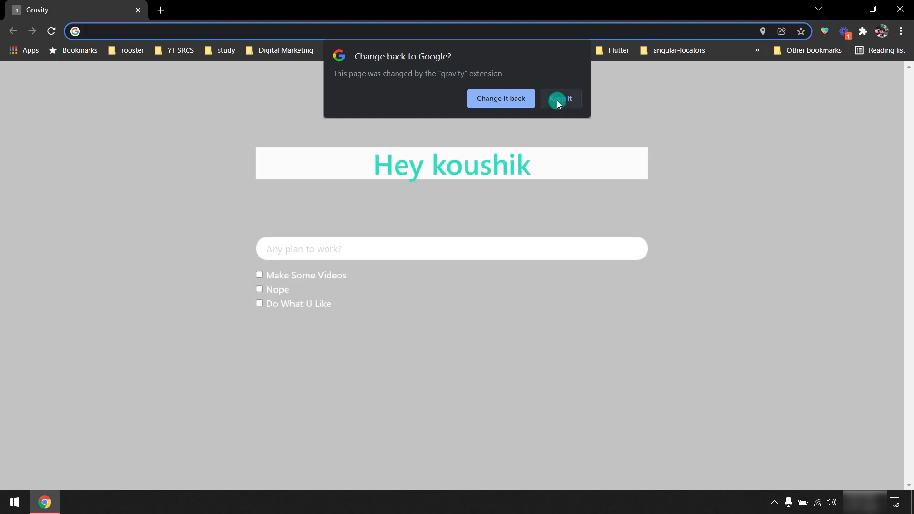
Keep Gravity as the new tab page, clear the to-do items, and open another Gravity tab.
left_click(558, 98)
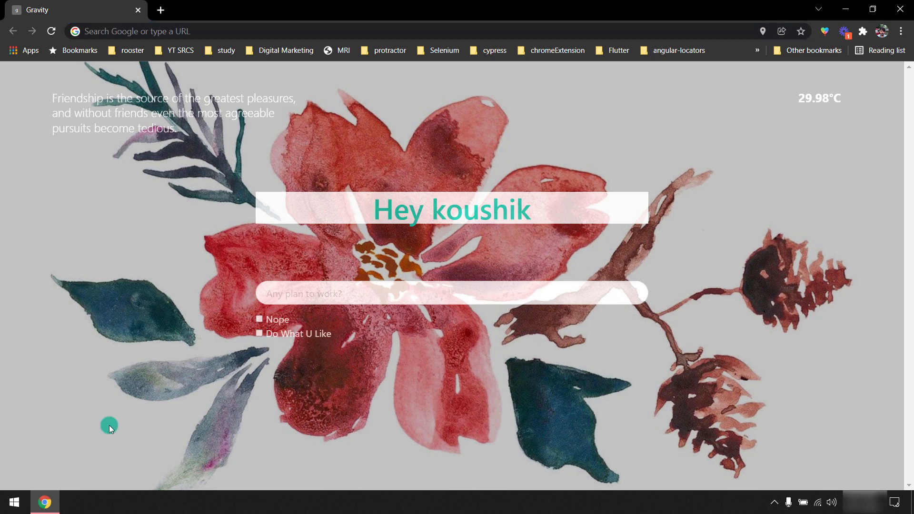
left_click(260, 319)
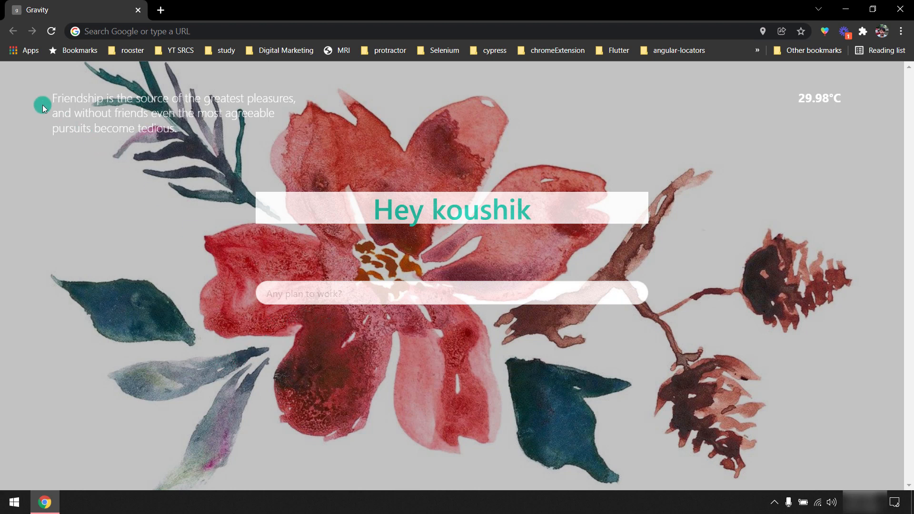
left_click_drag(52, 98, 192, 142)
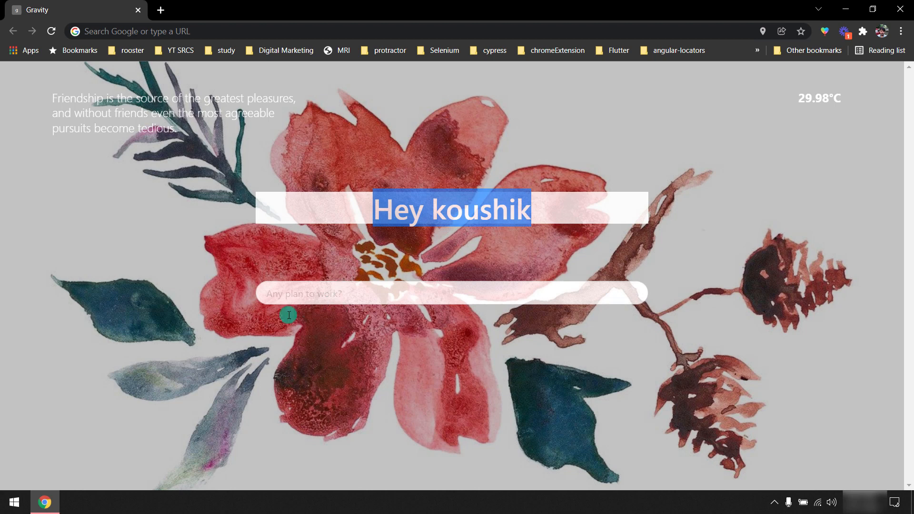
mouse_move(44, 202)
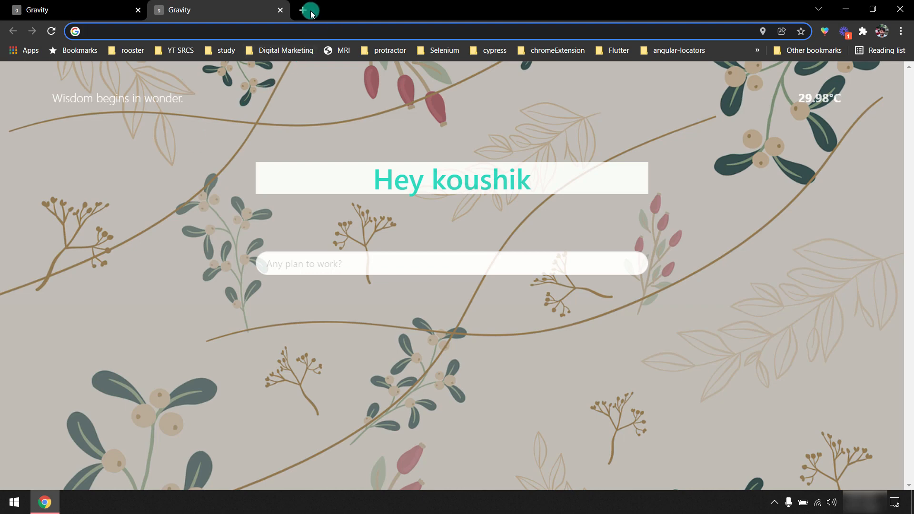
left_click(309, 10)
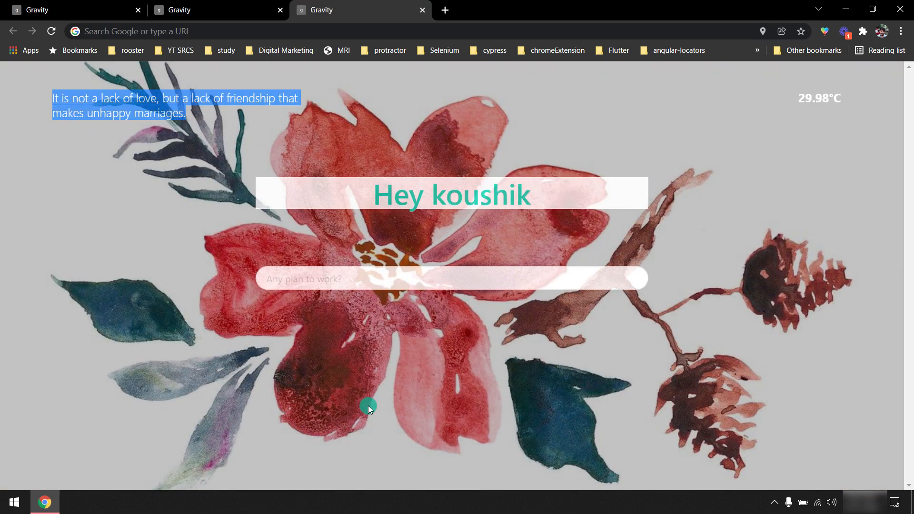
mouse_move(260, 178)
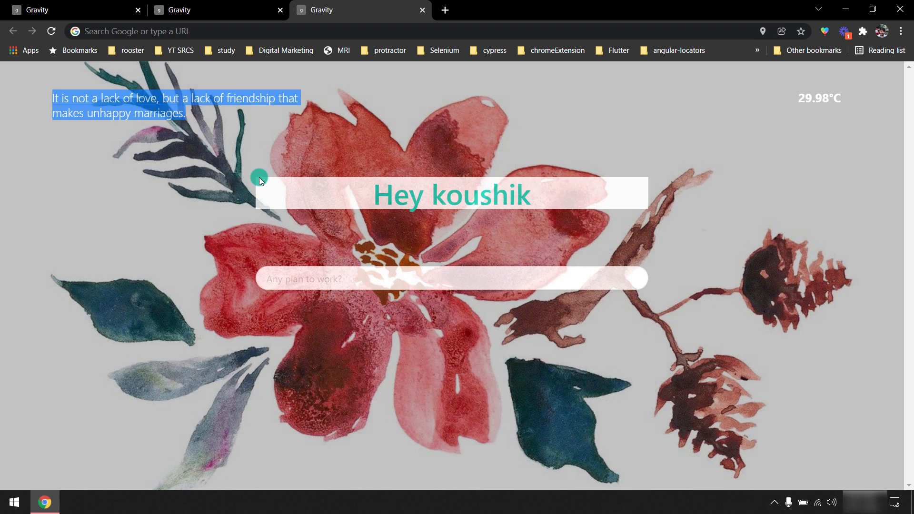
mouse_move(108, 290)
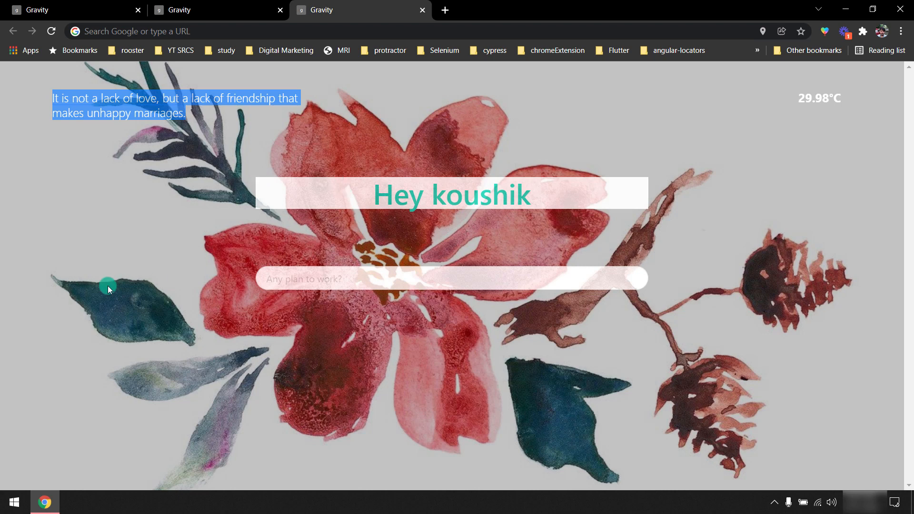
mouse_move(125, 309)
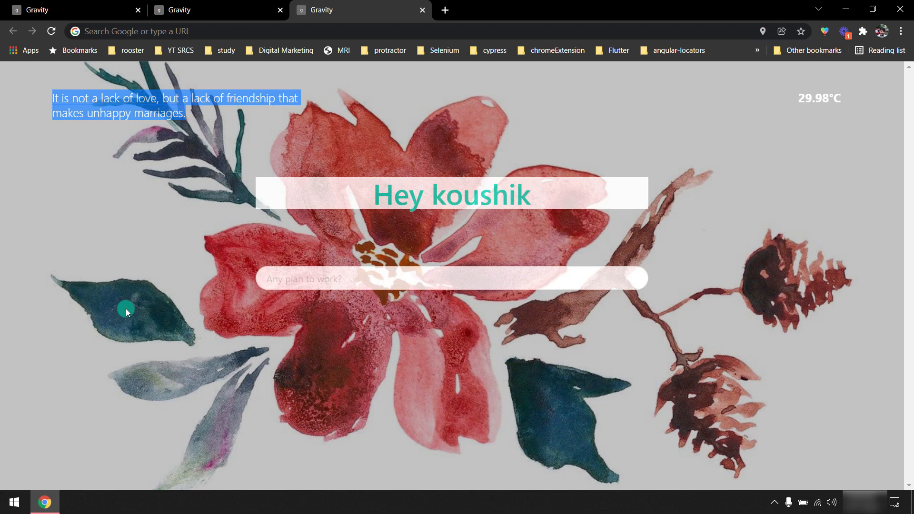
mouse_move(841, 109)
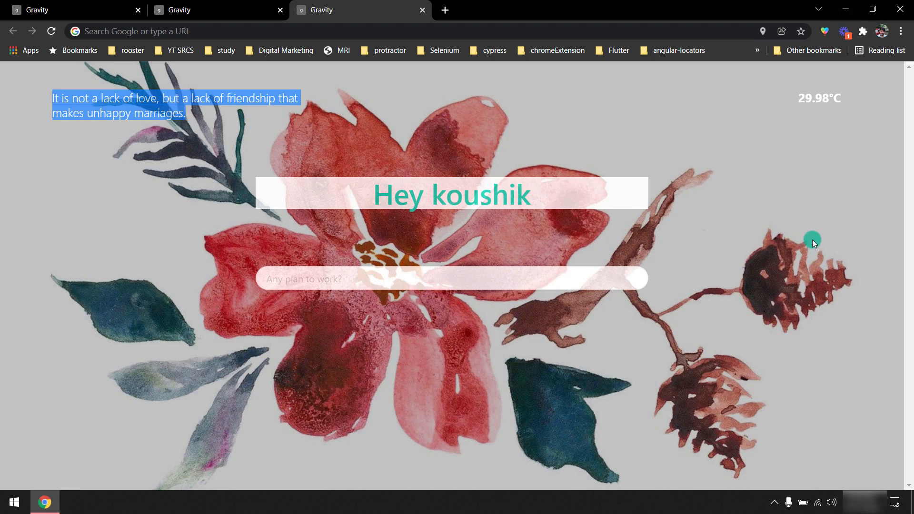
mouse_move(830, 242)
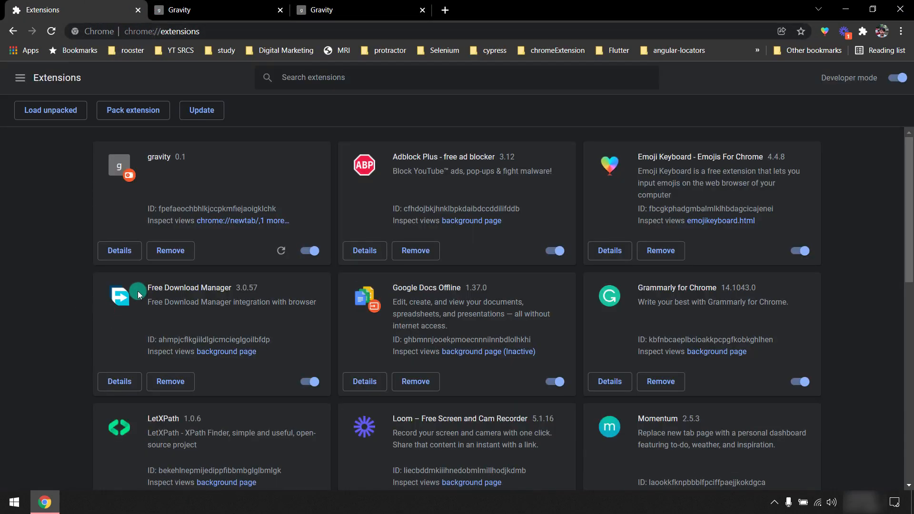
Create a desktop folder named gravity and open it.
left_click(171, 251)
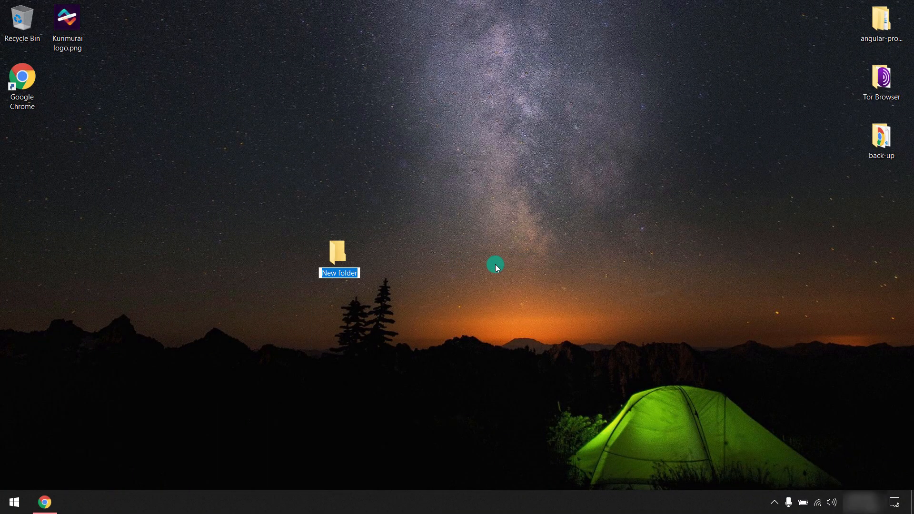
type("gravity")
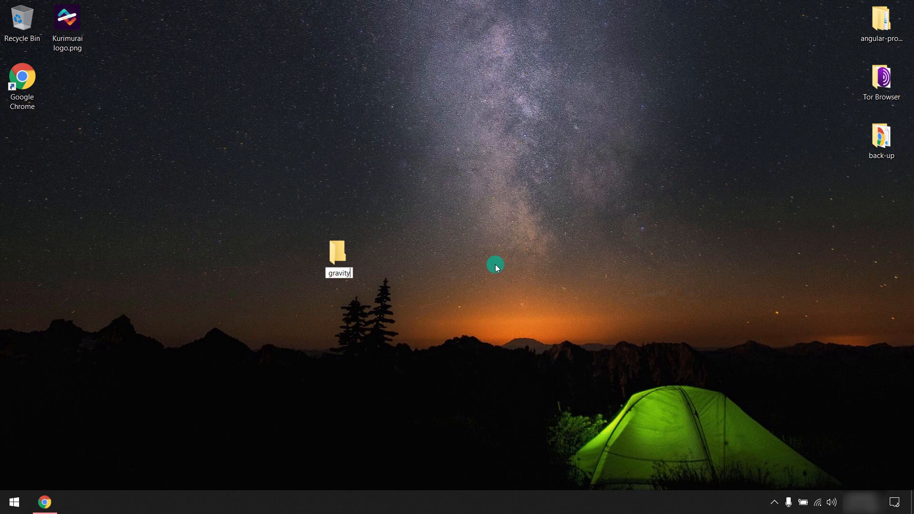
double_click(338, 252)
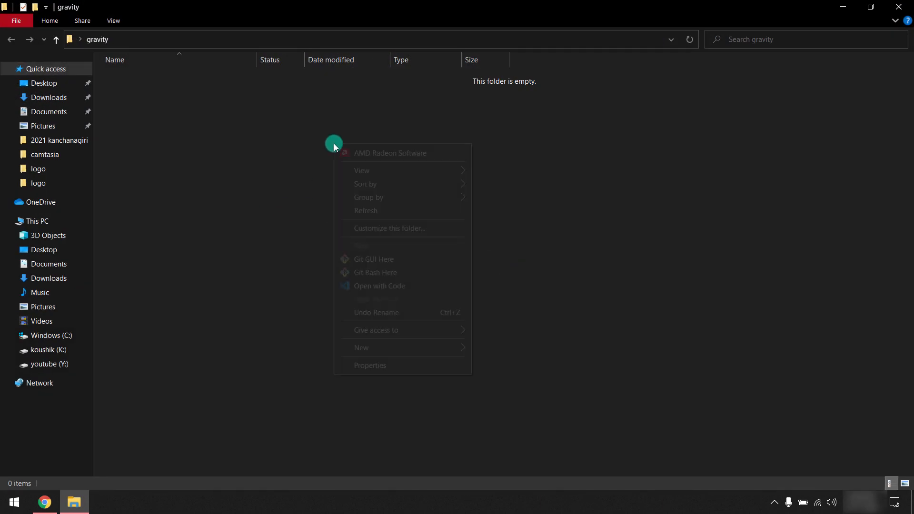
Open the gravity folder in VS Code and run npm init -y.
left_click(451, 285)
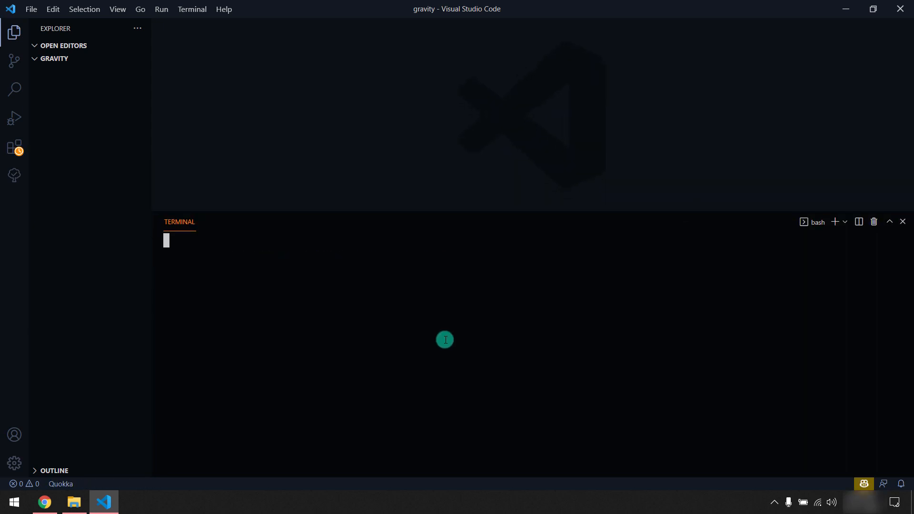
type("np")
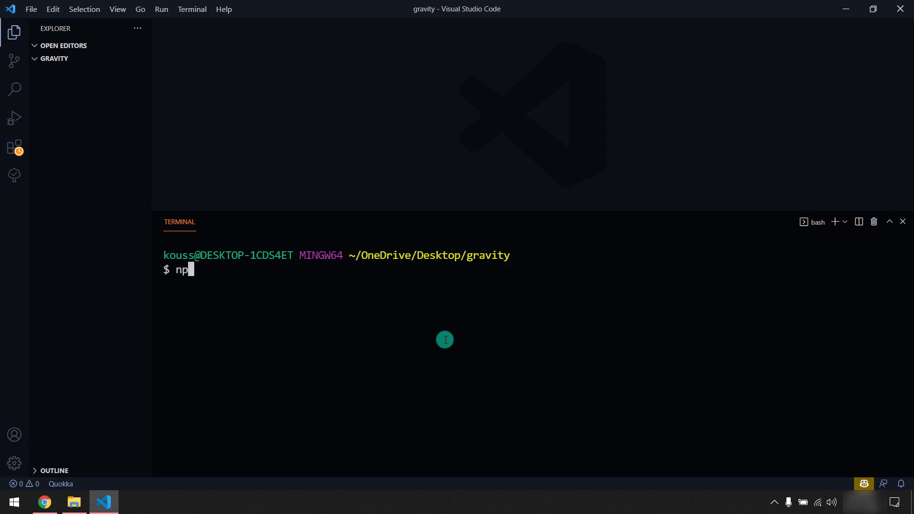
type("m")
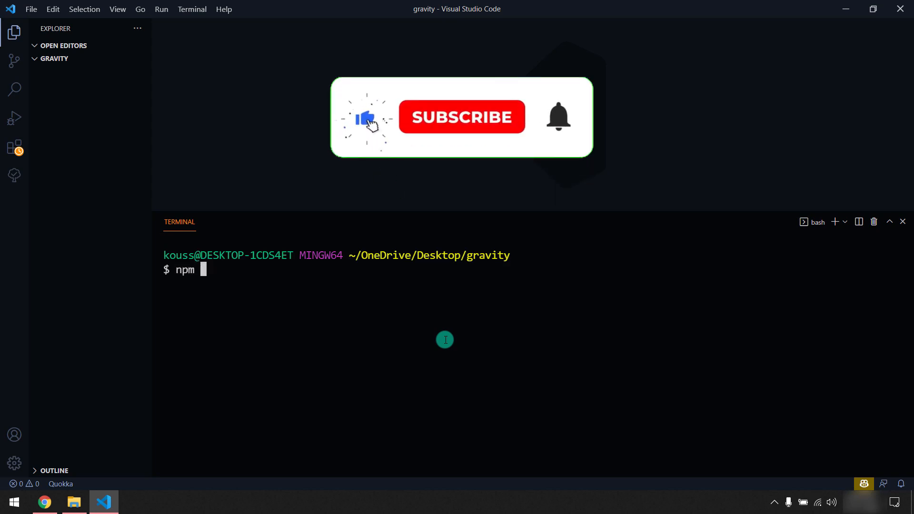
type("init 0")
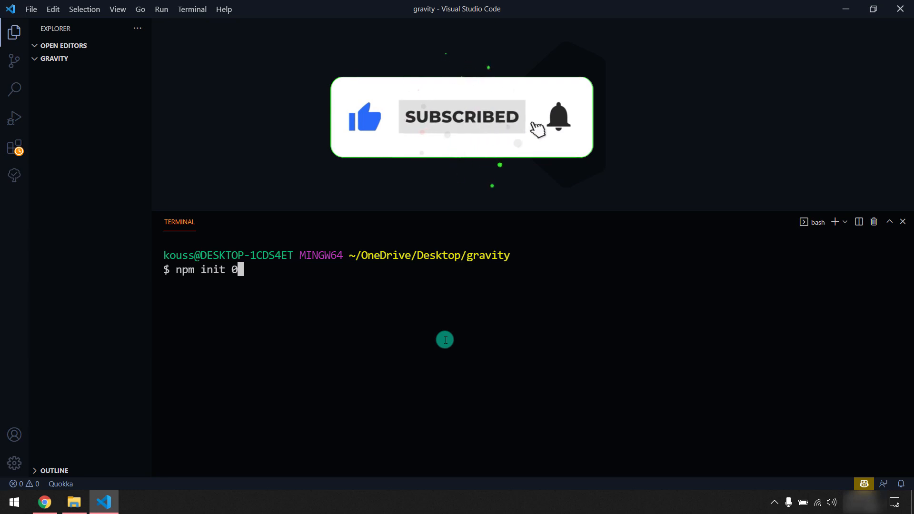
key("Backspace")
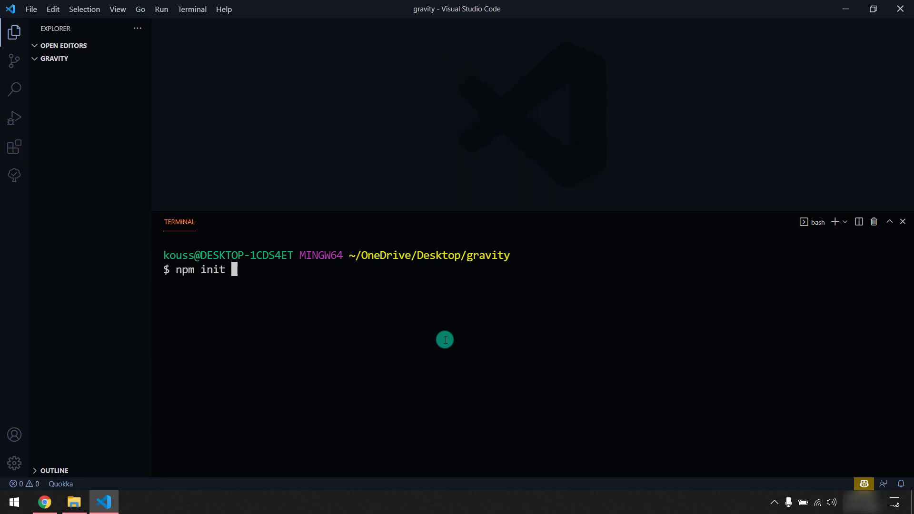
type("-y")
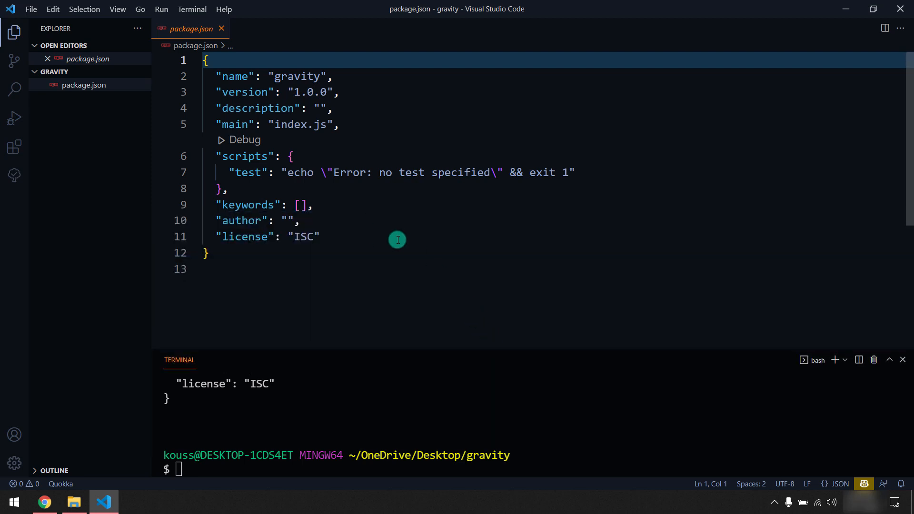
key("enter")
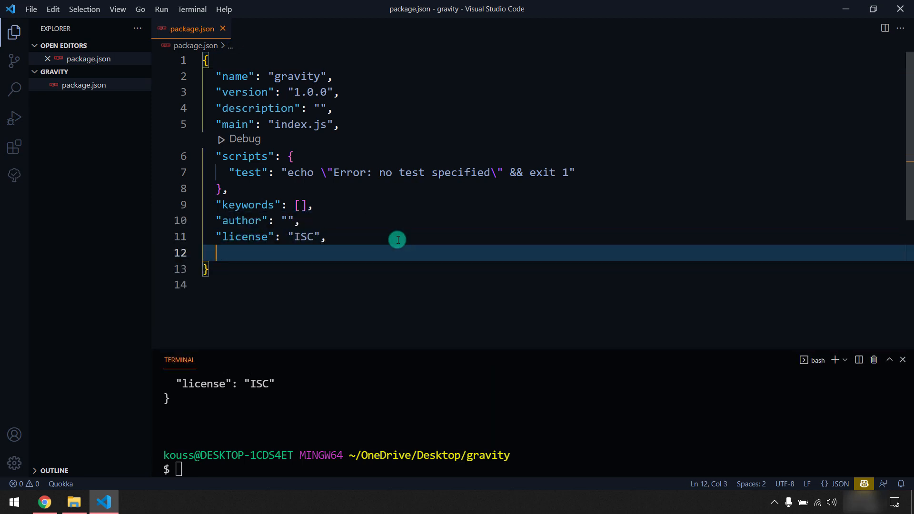
type("\"devDependencies\": {}")
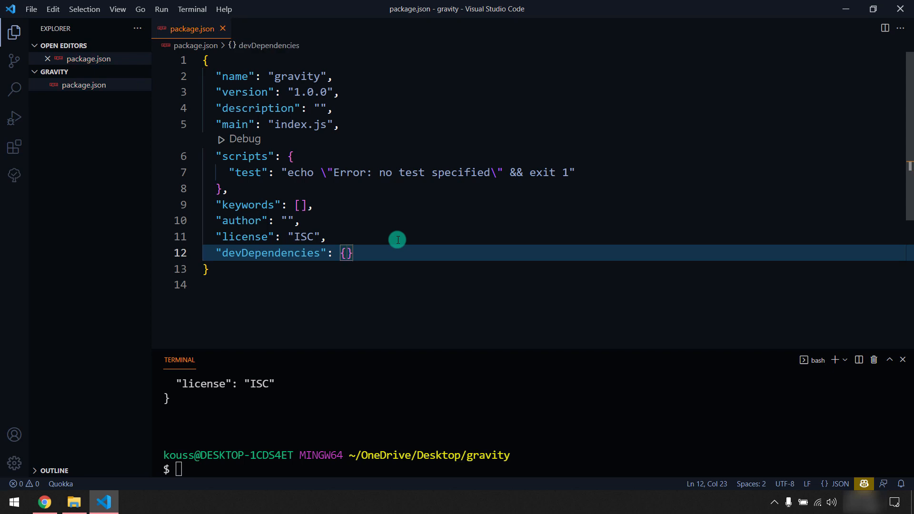
type("\"@")
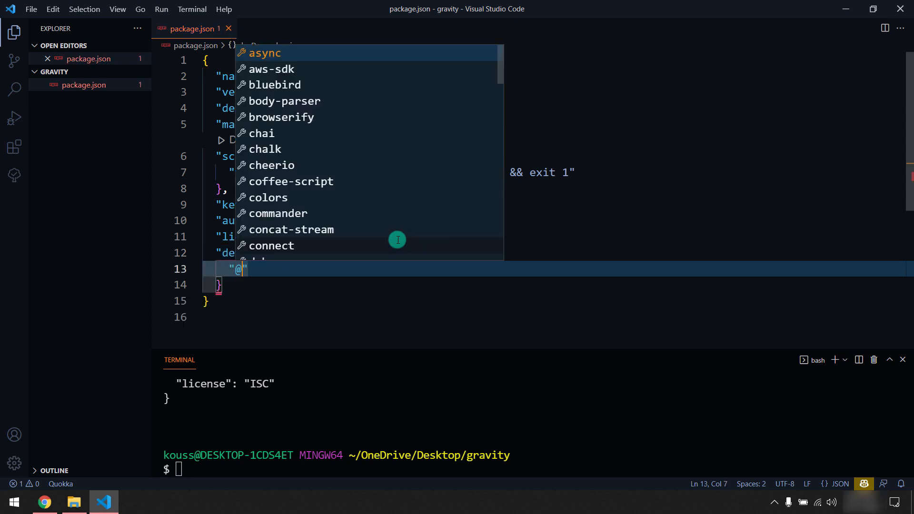
type("typ")
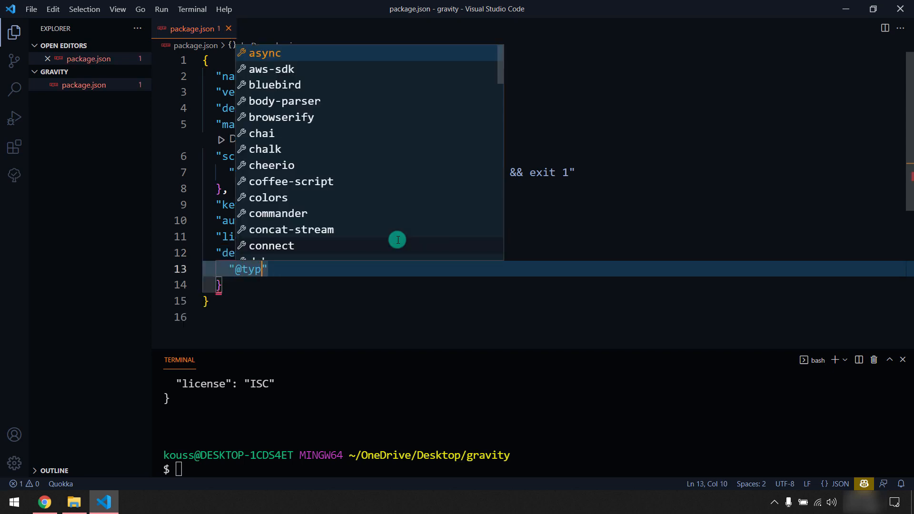
type("es/c")
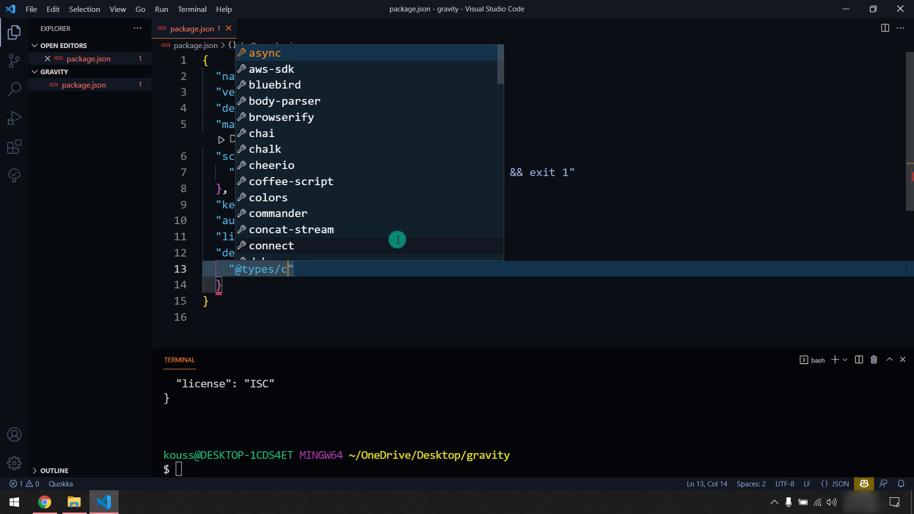
type("hro")
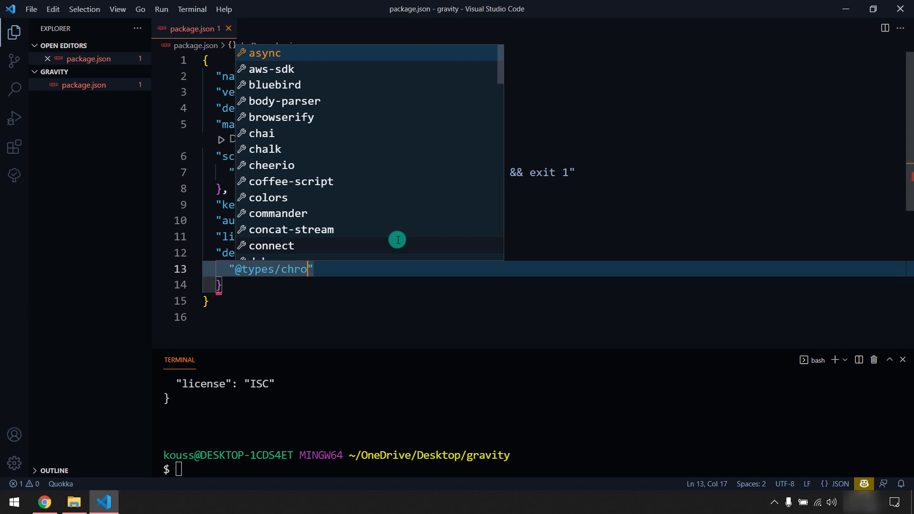
type("me")
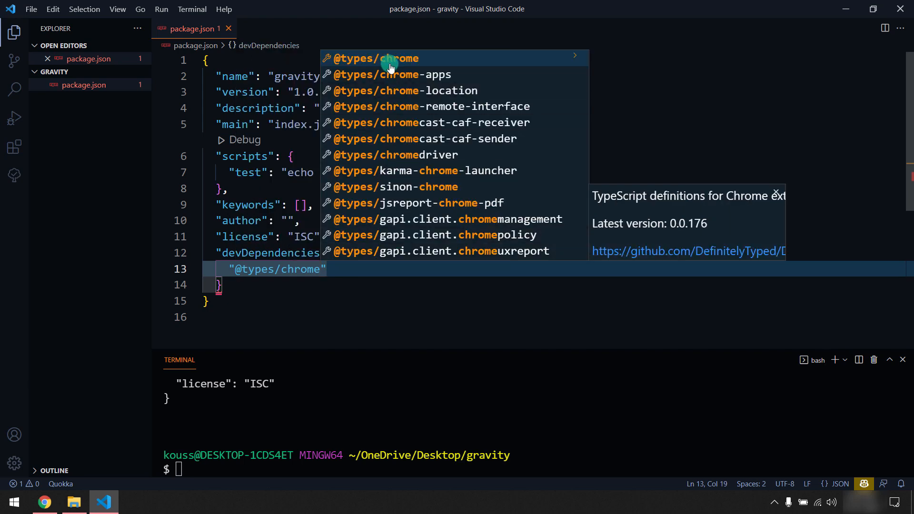
left_click(375, 58)
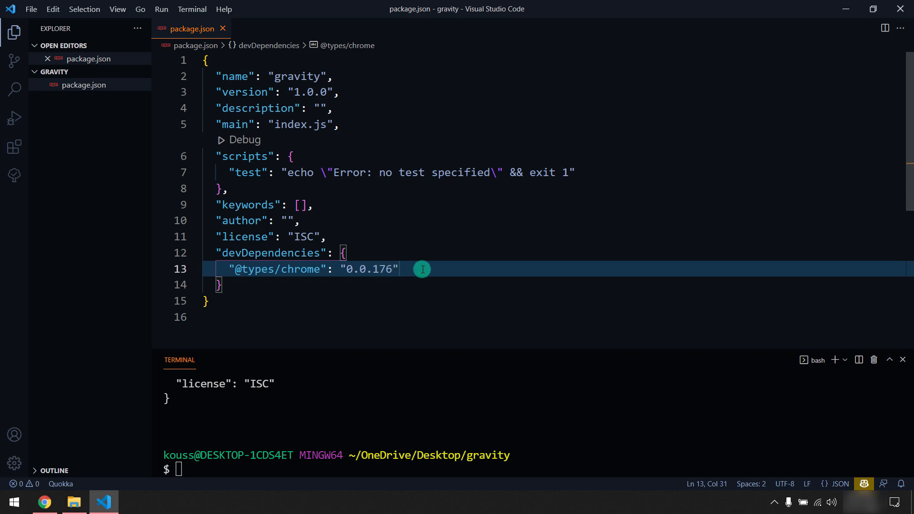
key("Enter")
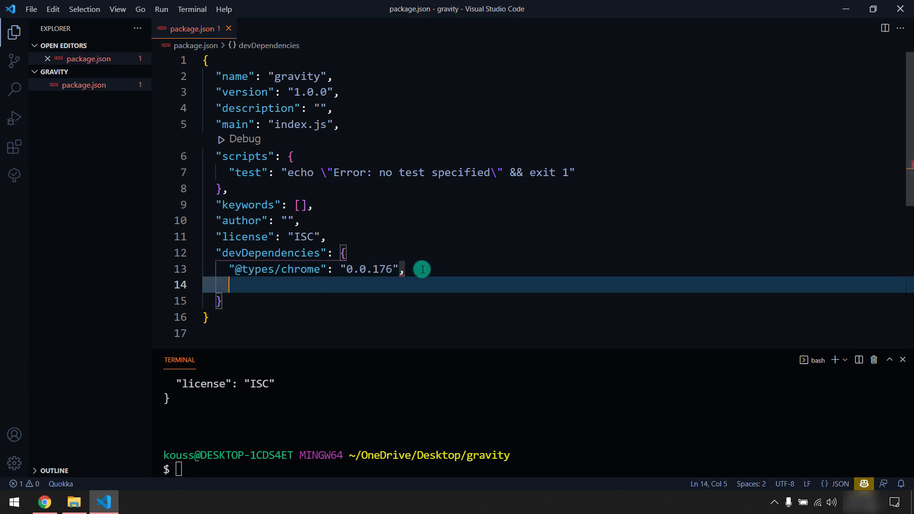
type("\"")
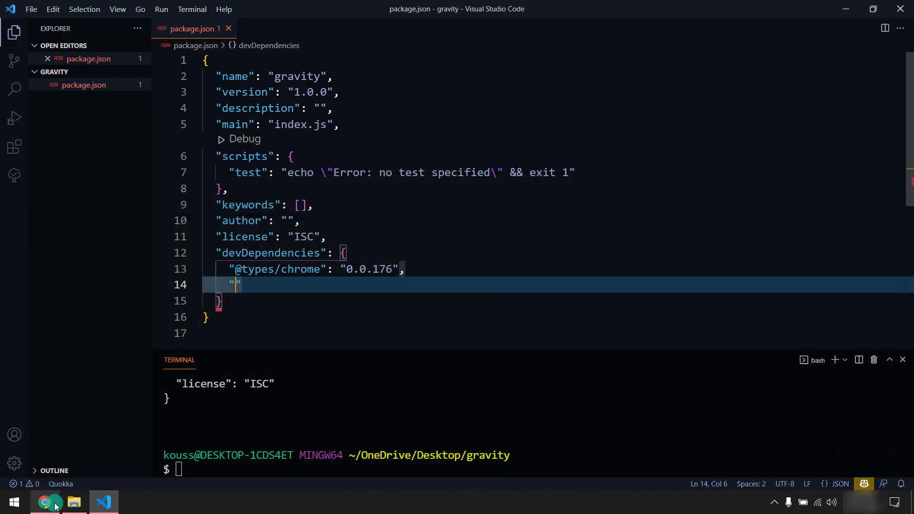
Close the extra new tab in Chrome and return to VS Code.
left_click(44, 501)
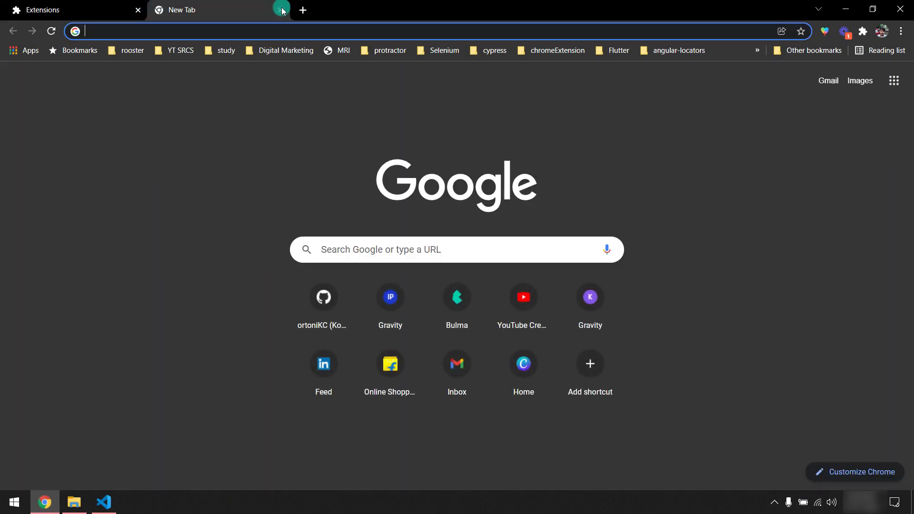
left_click(70, 10)
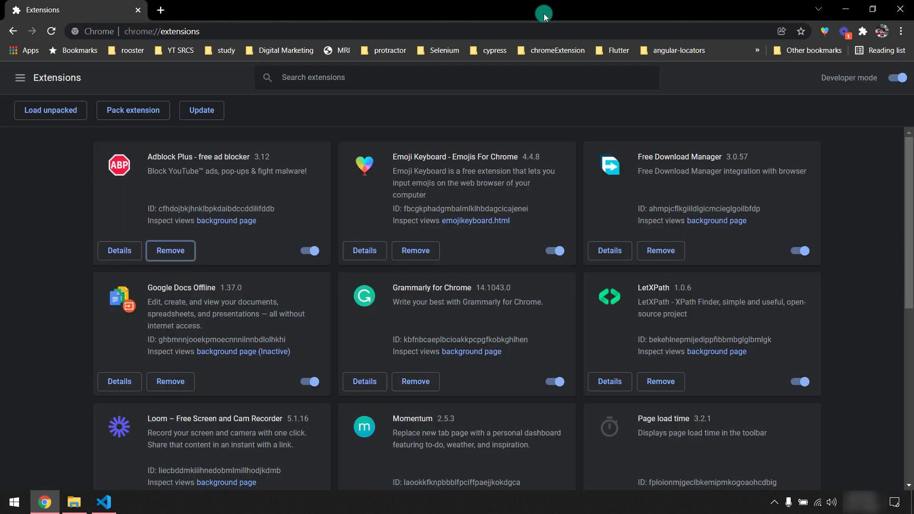
left_click(103, 501)
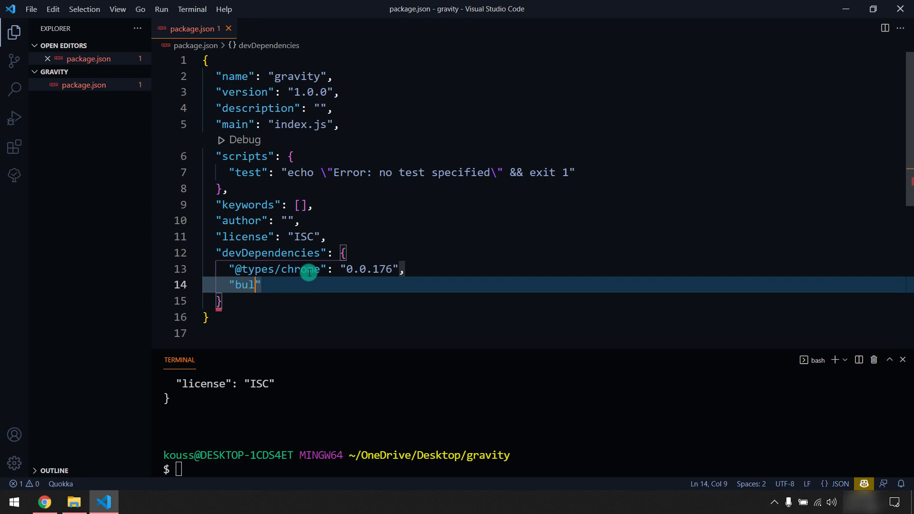
Finish the second devDependencies entry as "bulma": "0.9.3".
type("ma")
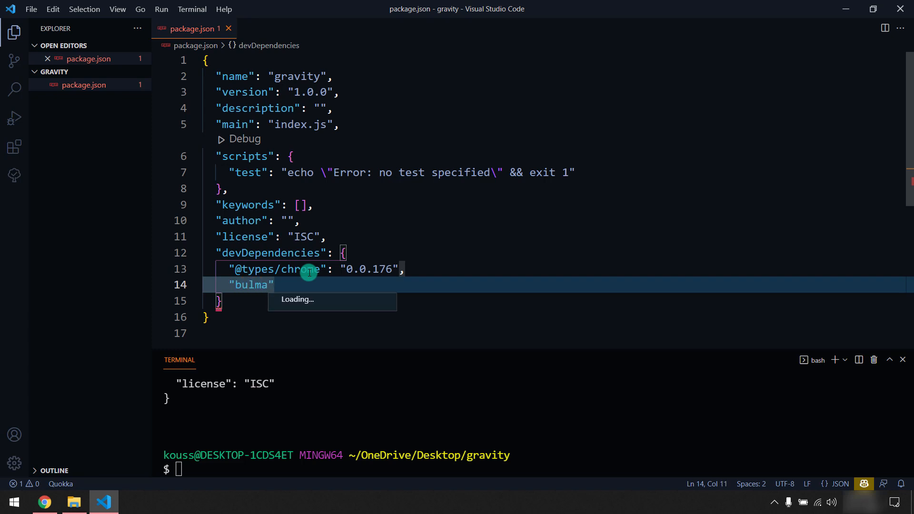
type(": \"0.9.3\"")
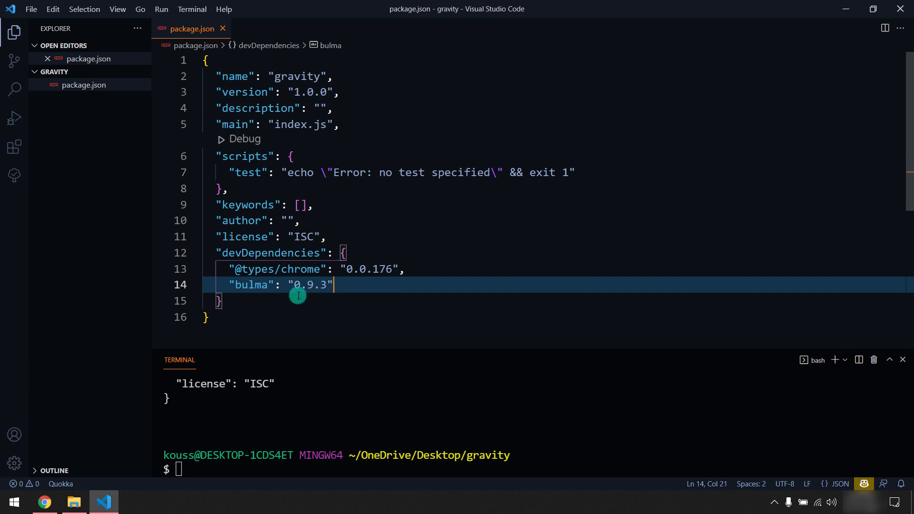
mouse_move(231, 298)
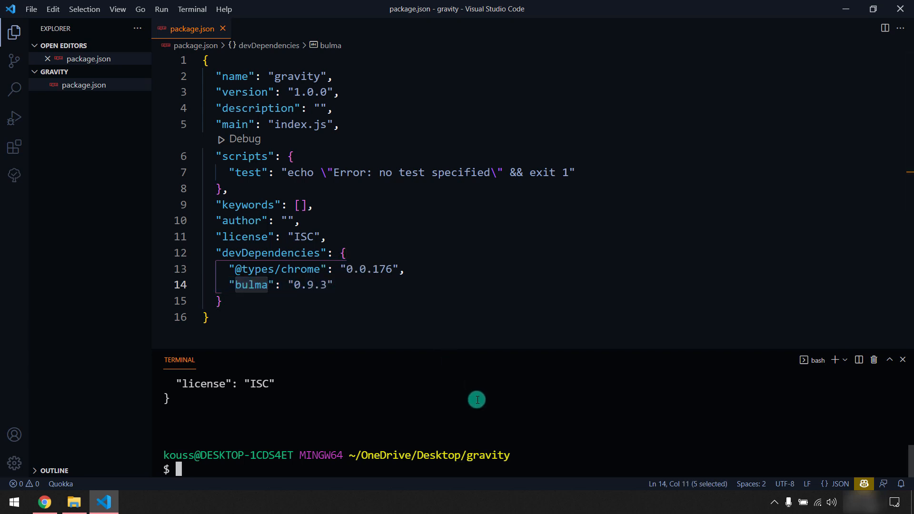
Install dependencies with npm i and create an empty manifest.json using touch.
type("npm")
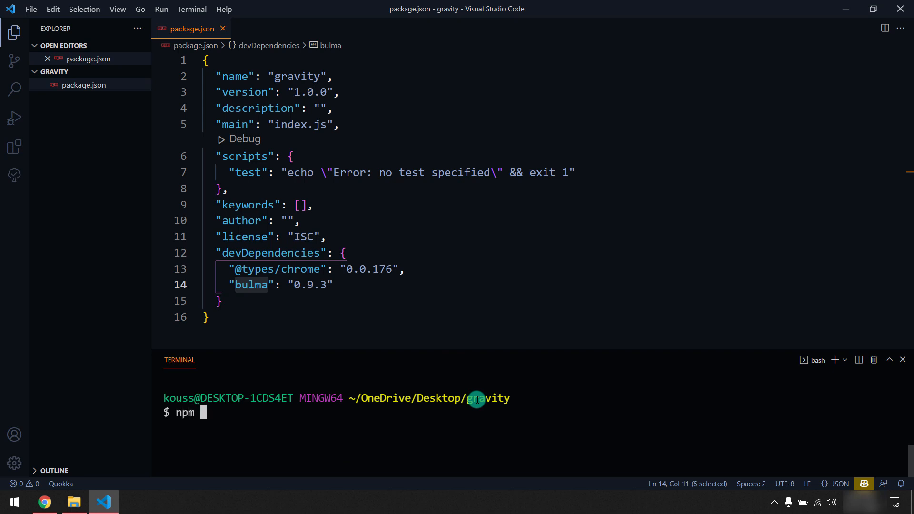
type("i")
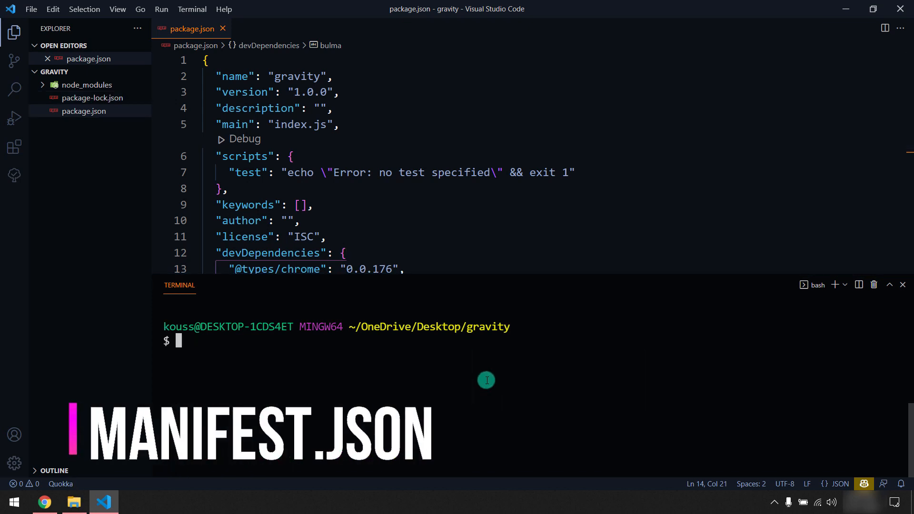
type("toucjh")
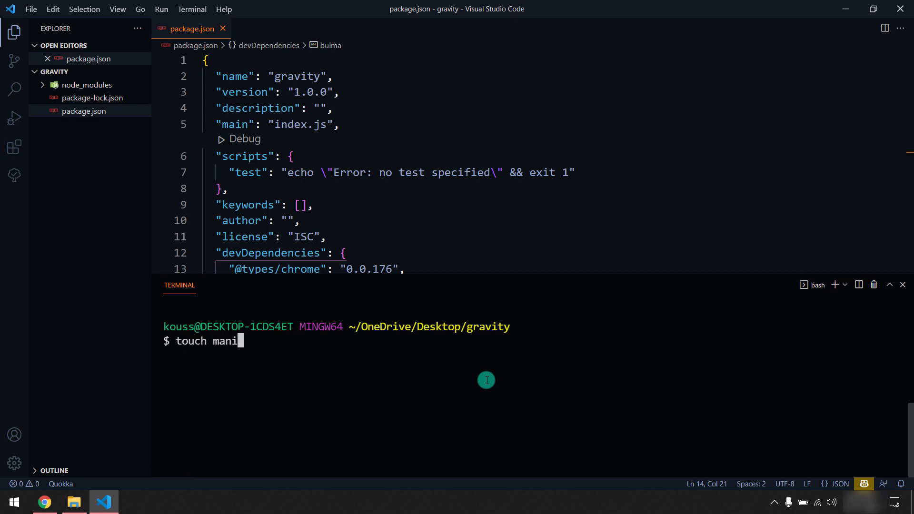
type("fest.json")
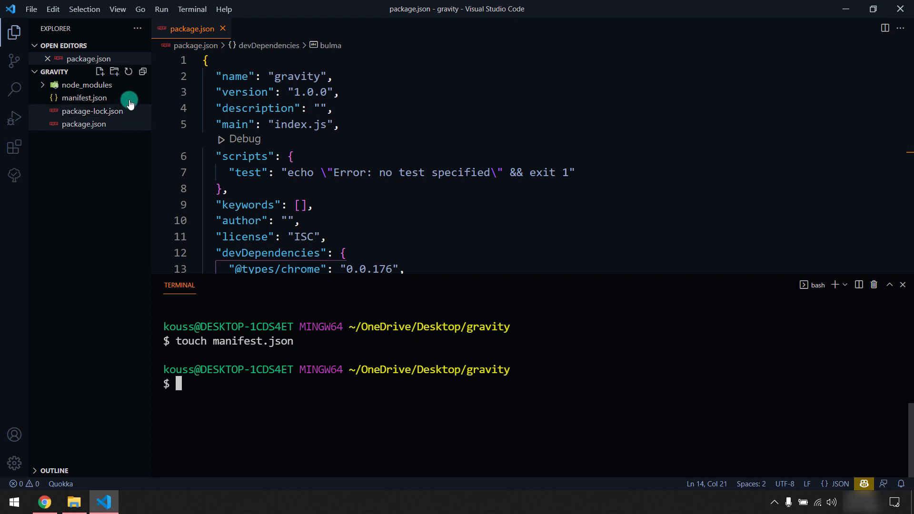
In manifest.json, enter "name": "Gravity", "version": "0.1" and the manifest_version key.
left_click(84, 97)
type("{")
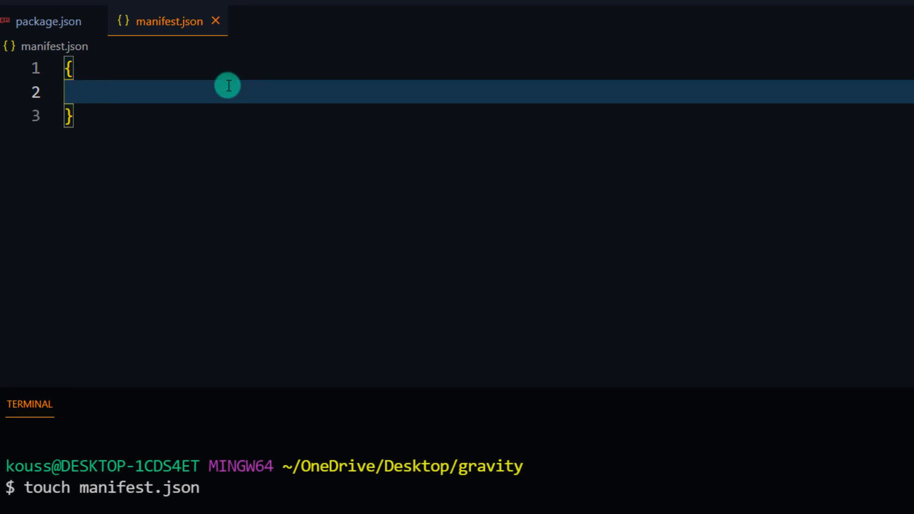
type("\"name\"")
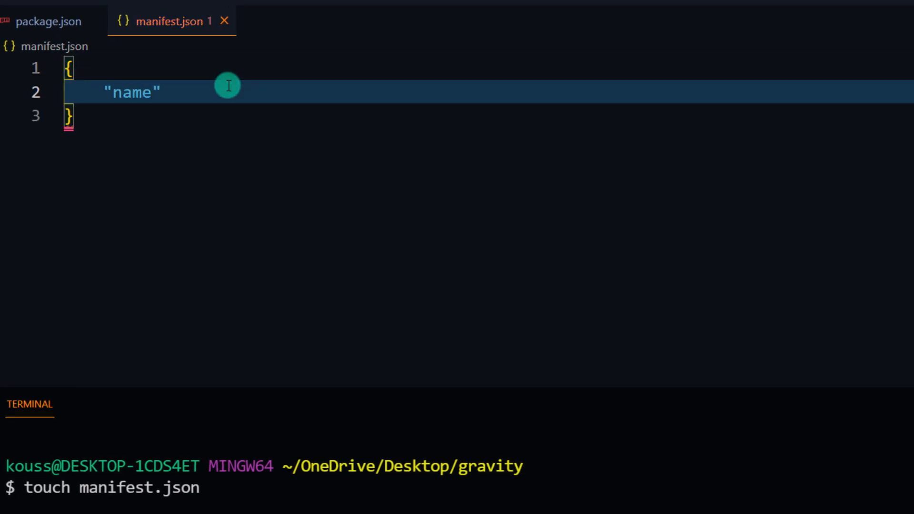
type(":\"\"")
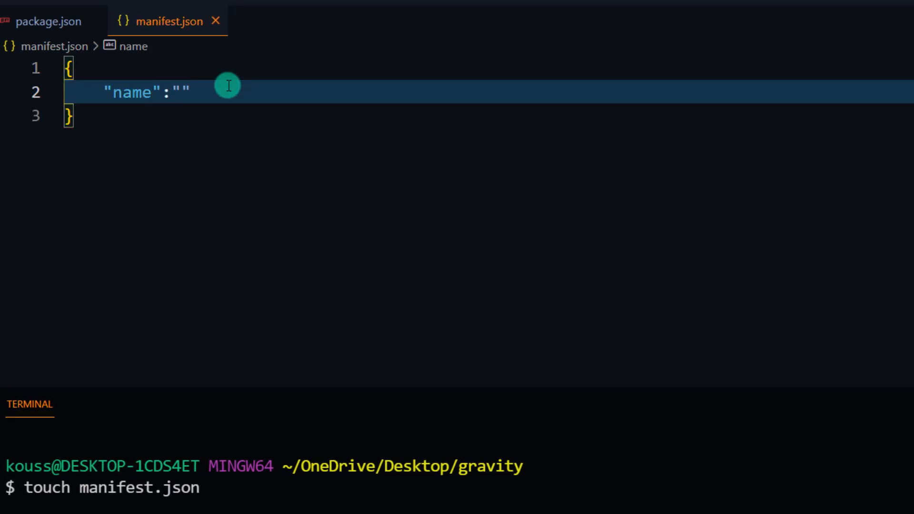
type("Gravity")
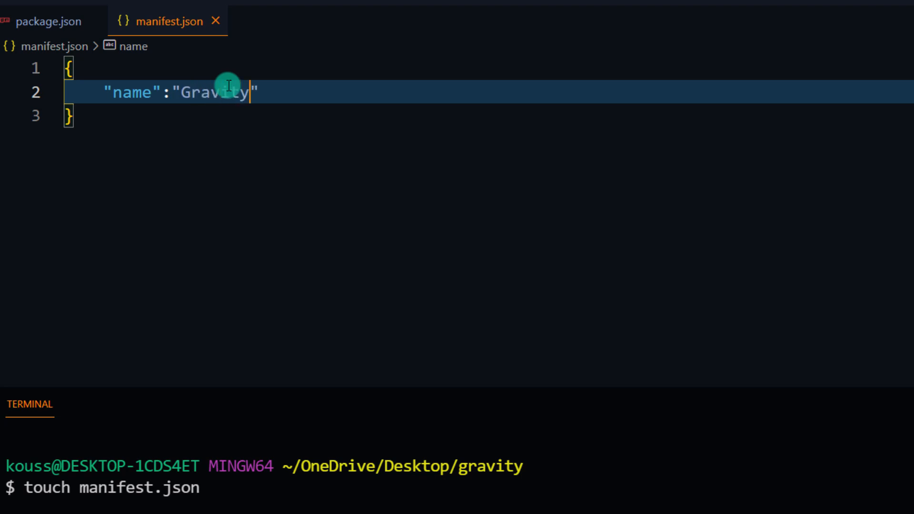
type(",")
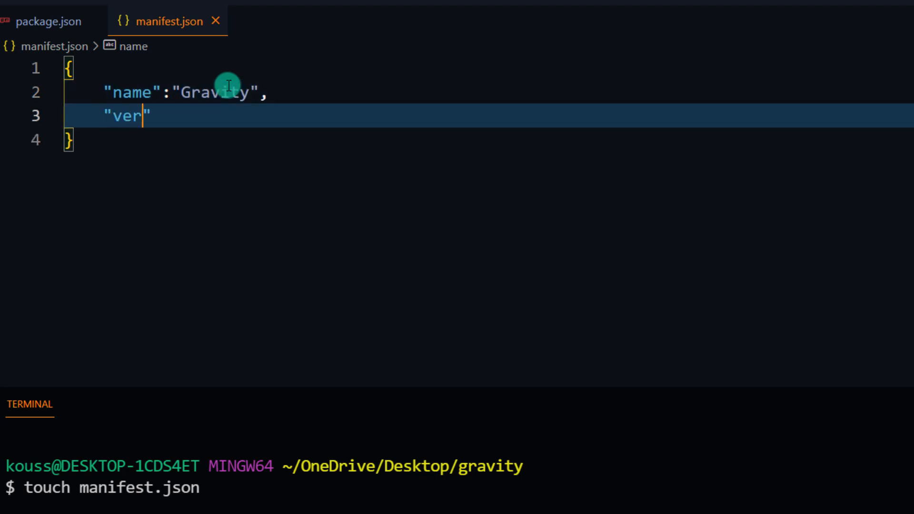
type("sion")
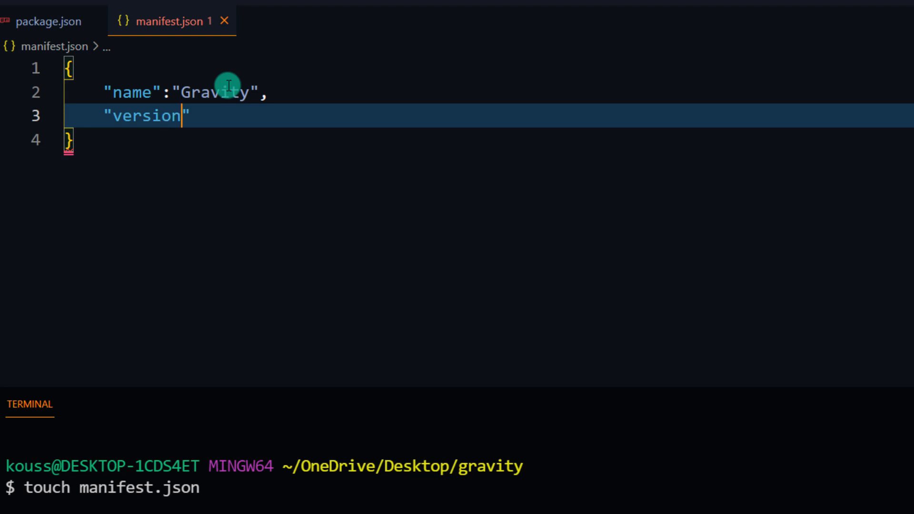
type(":\"\"")
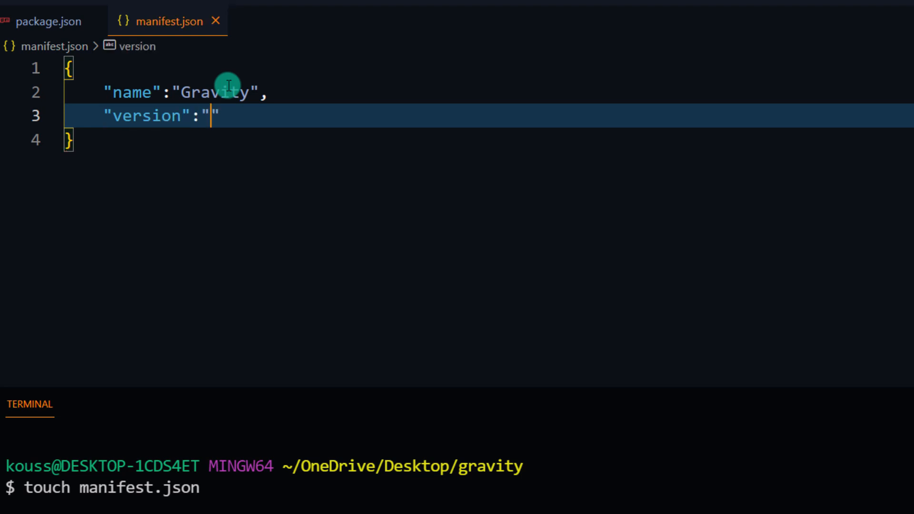
type("0.1")
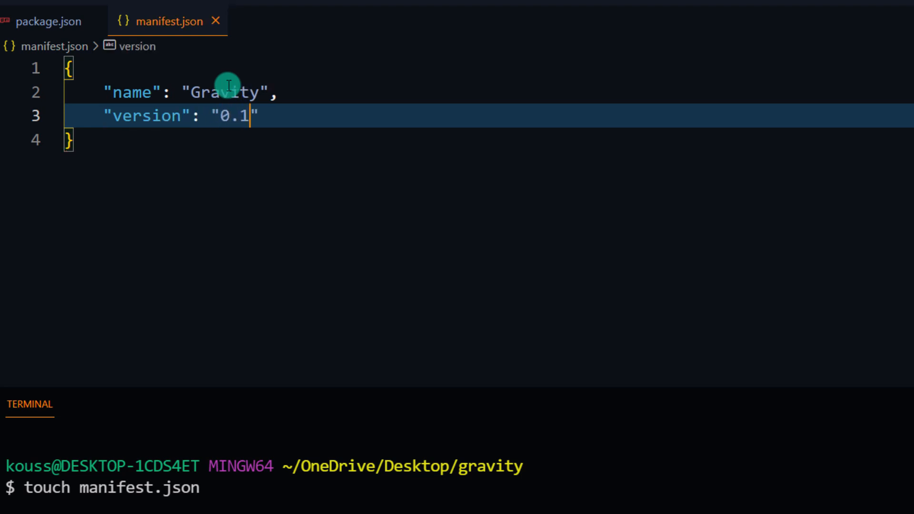
key("Enter")
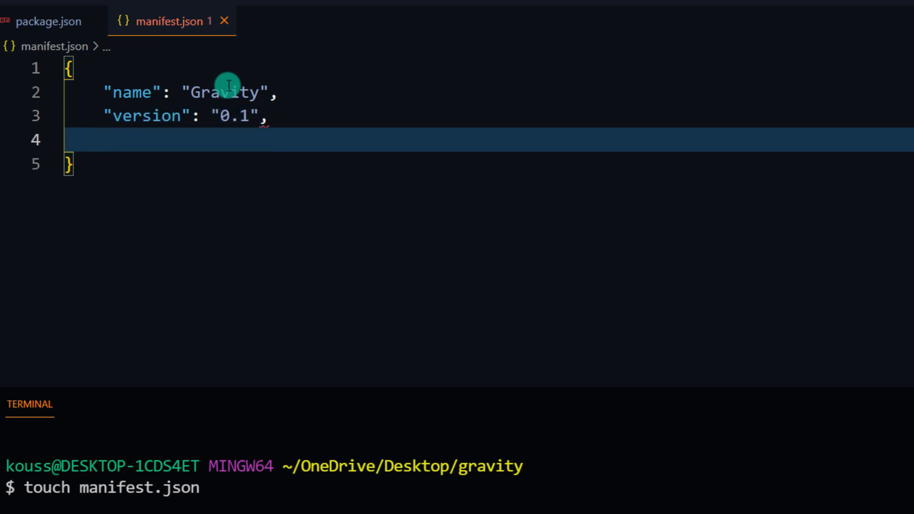
type("\"mani\"")
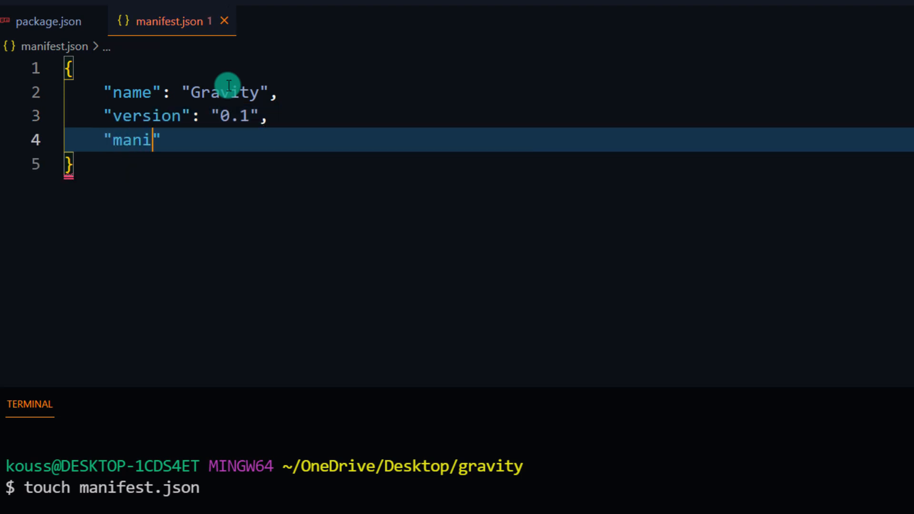
type("fest_")
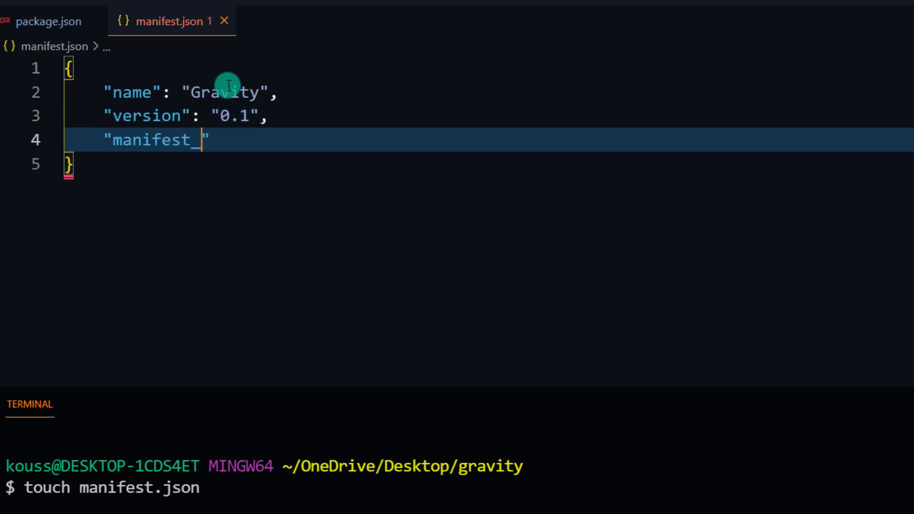
type("version")
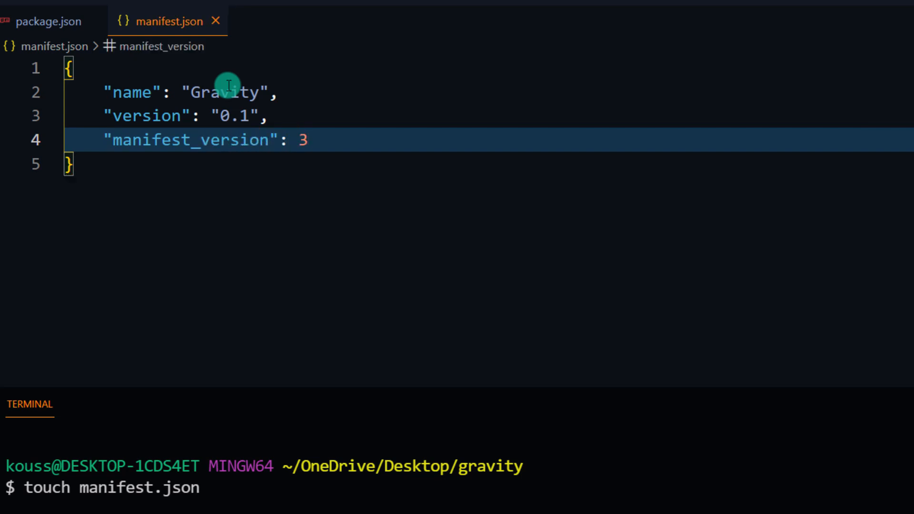
mouse_move(444, 160)
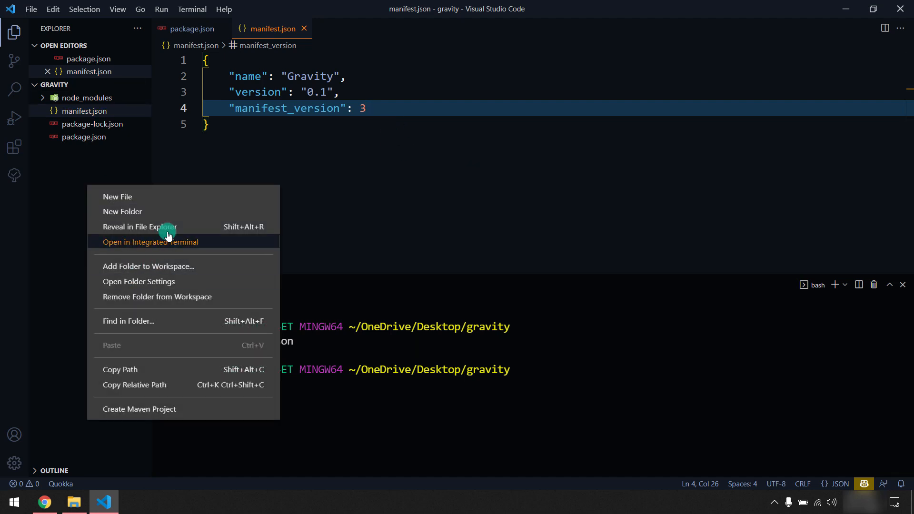
mouse_move(140, 226)
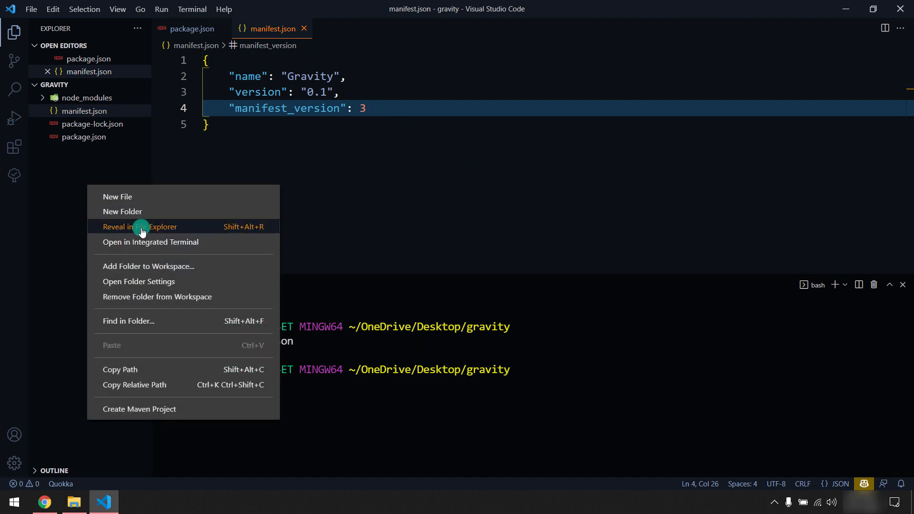
Reveal the gravity project folder in Windows File Explorer from the Explorer sidebar.
left_click(139, 227)
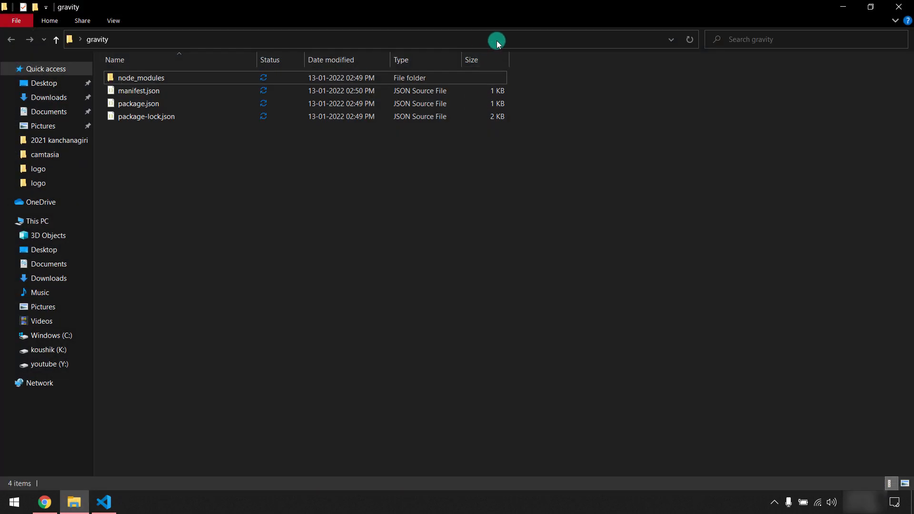
Load the gravity folder as an unpacked extension from Chrome's extensions page.
left_click(45, 501)
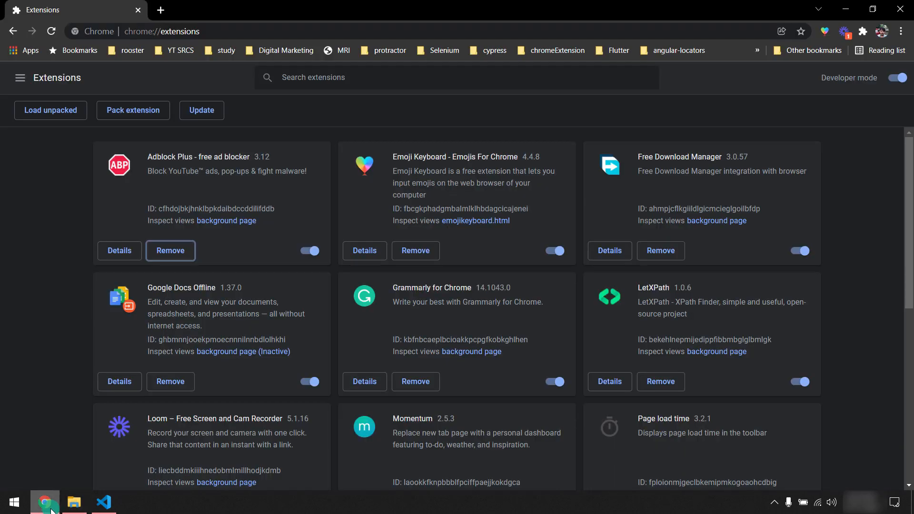
left_click(50, 110)
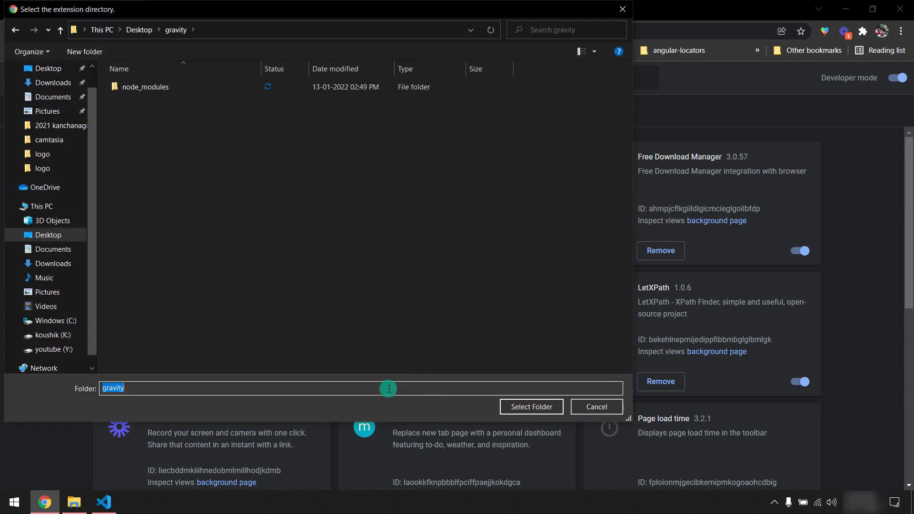
left_click(530, 407)
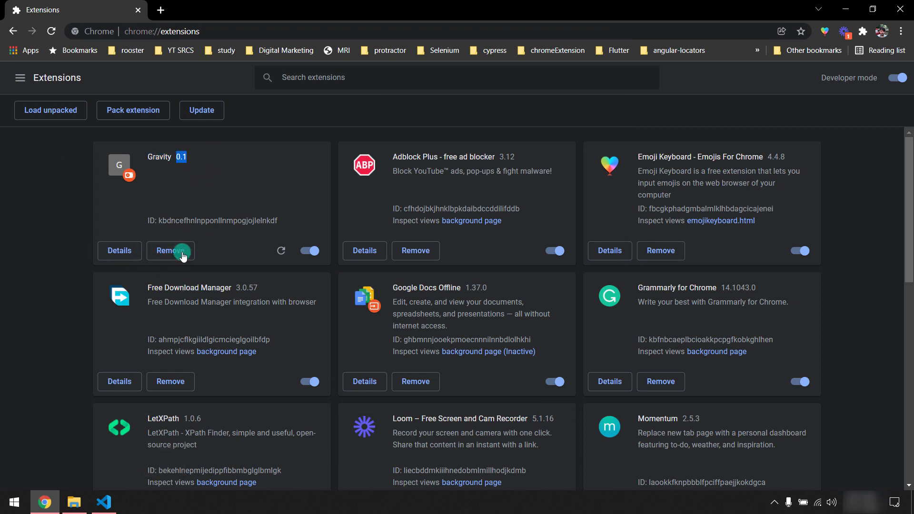
mouse_move(52, 243)
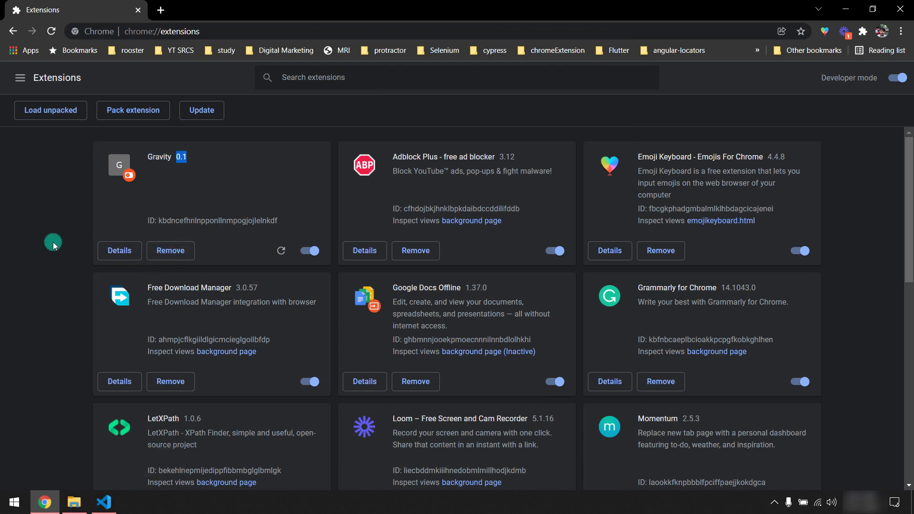